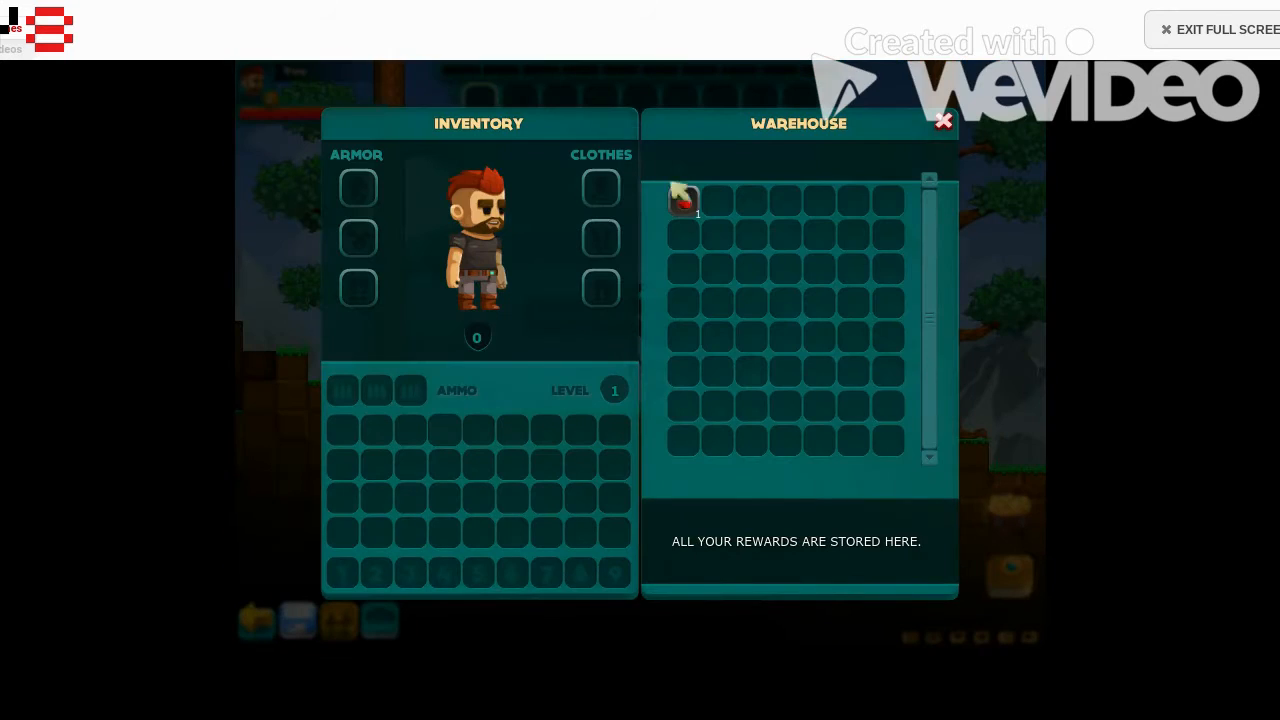
- Move the warehouse reward into the inventory, then a hotbar slot, and leave the window
{"action": "left_click_drag", "start_coordinate": [684, 200], "coordinate": [380, 498]}
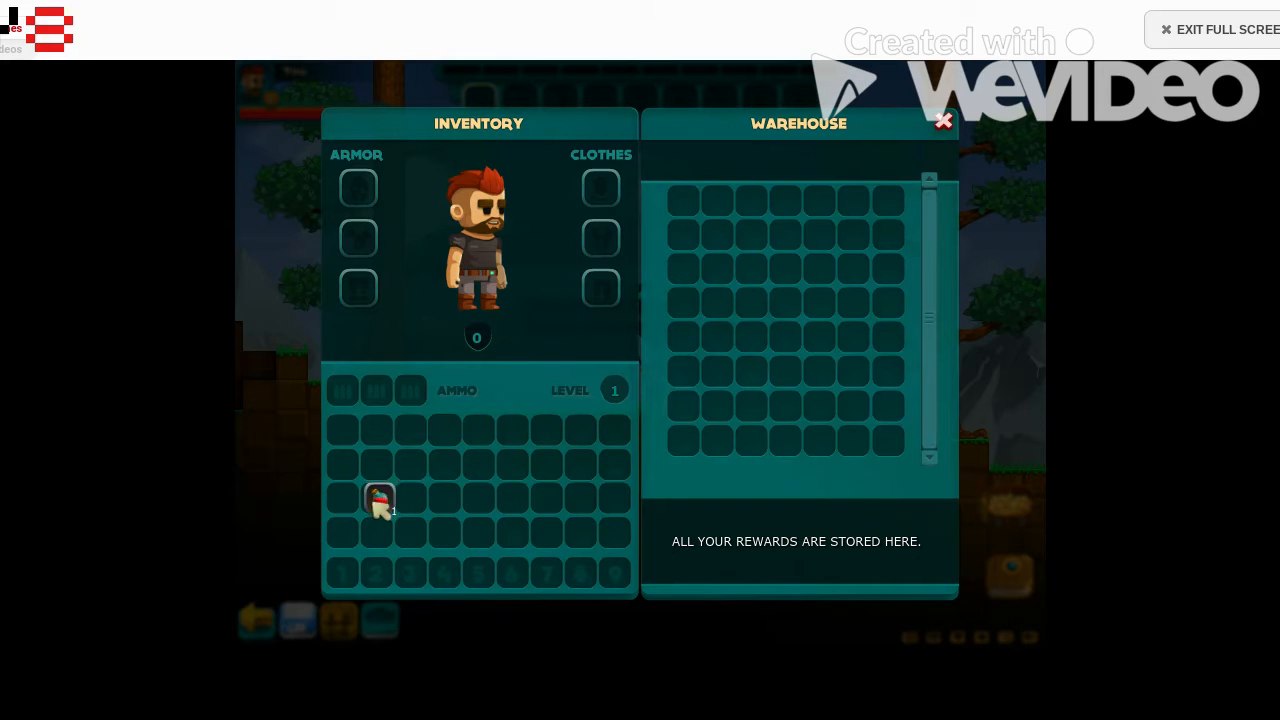
{"action": "left_click_drag", "start_coordinate": [380, 500], "coordinate": [292, 632]}
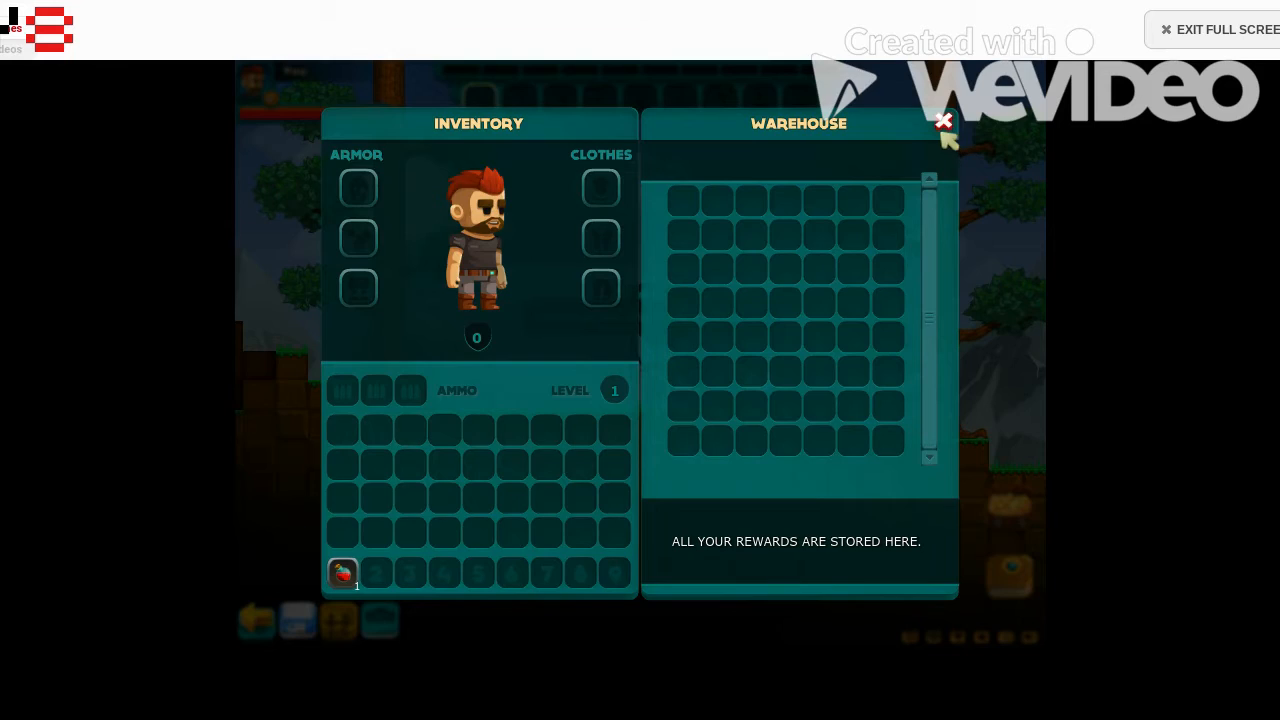
{"action": "left_click", "coordinate": [940, 122]}
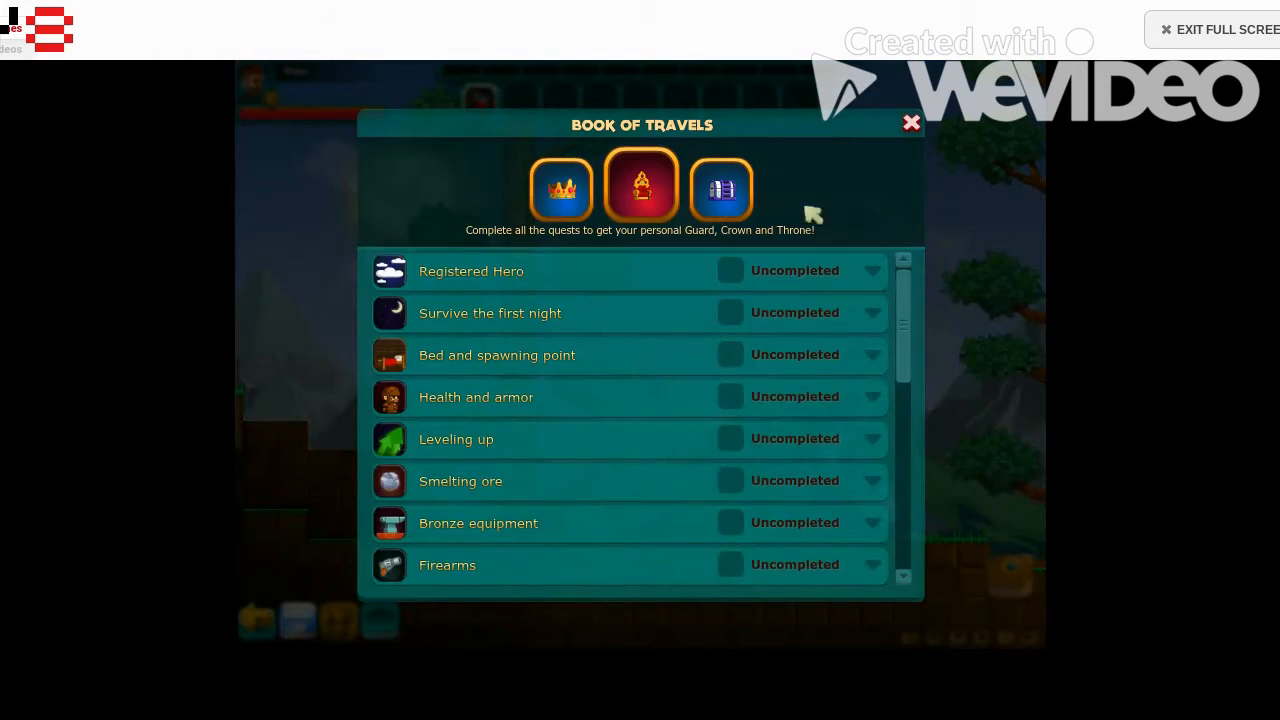
- Dismiss the Book of Travels and return to the world beside a tree
{"action": "left_click", "coordinate": [910, 124]}
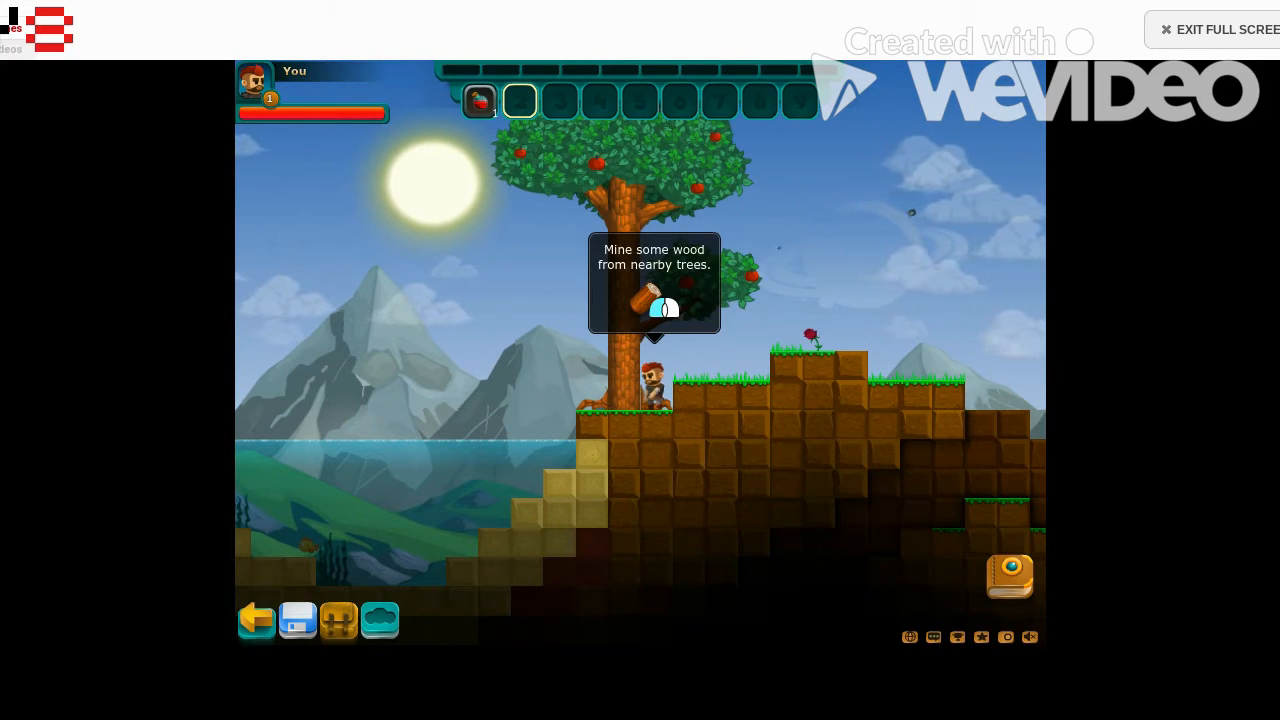
- Gather wood and show the Decoration recipes with the Workbench ready
{"action": "left_click", "coordinate": [520, 100]}
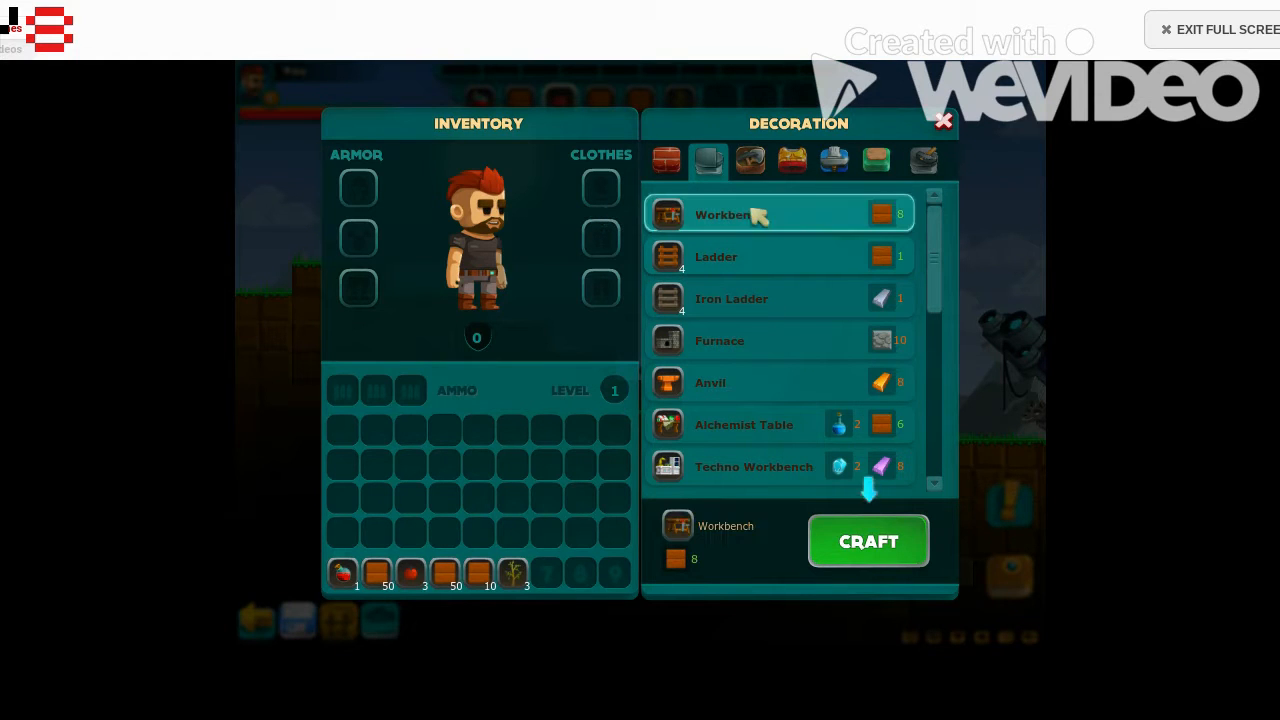
- Craft the Workbench from the gathered wood and leave the crafting window
{"action": "left_click", "coordinate": [868, 540]}
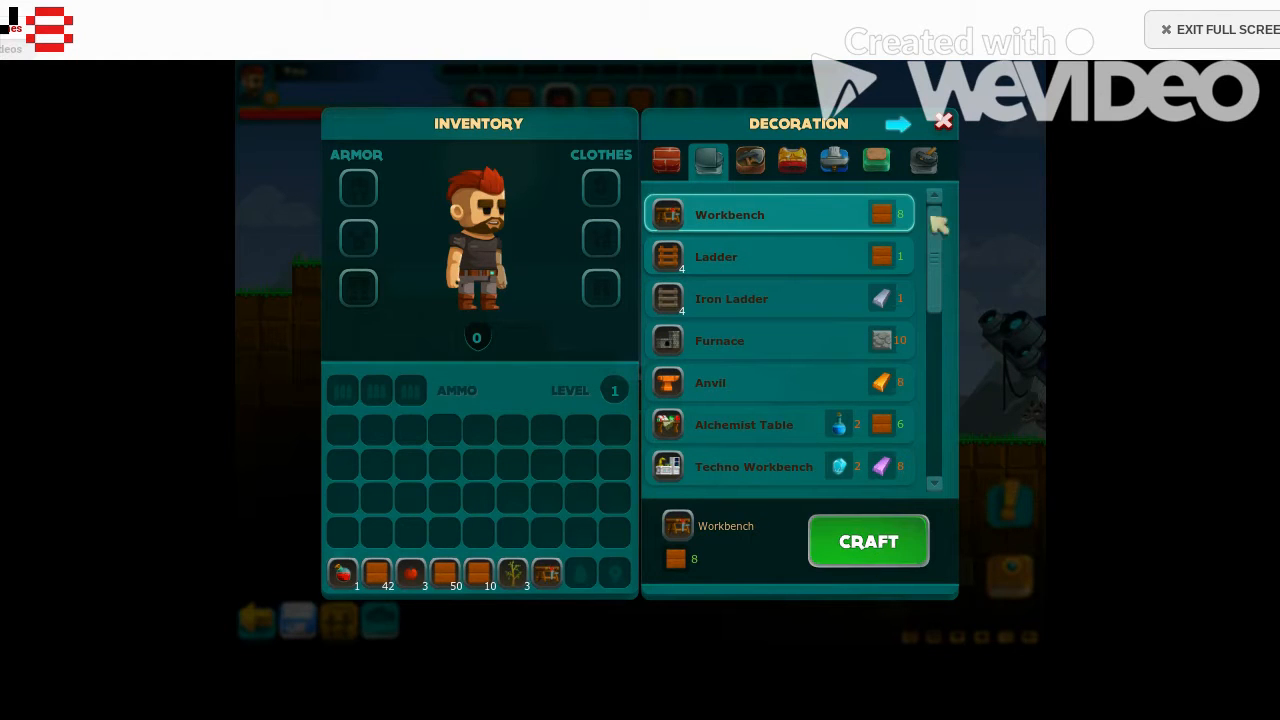
{"action": "left_click", "coordinate": [942, 122]}
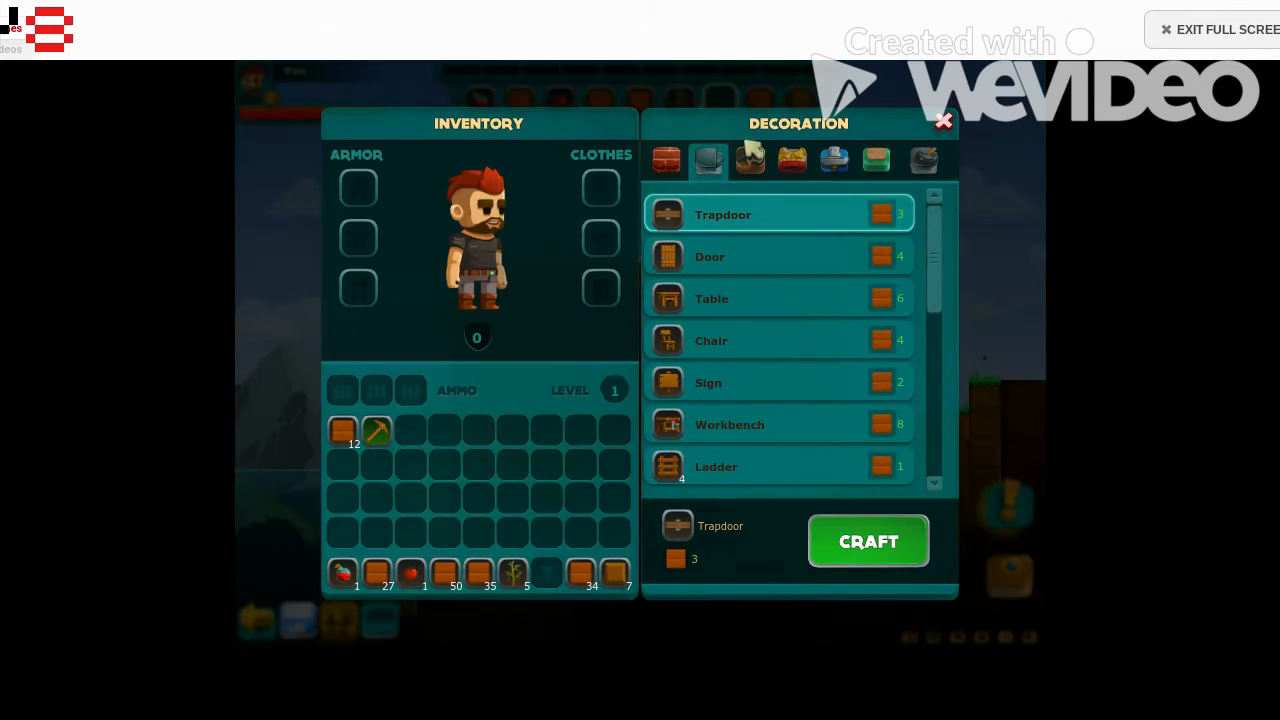
- Switch to the Consumables recipes for the Torch and leave the window
{"action": "left_click", "coordinate": [876, 160]}
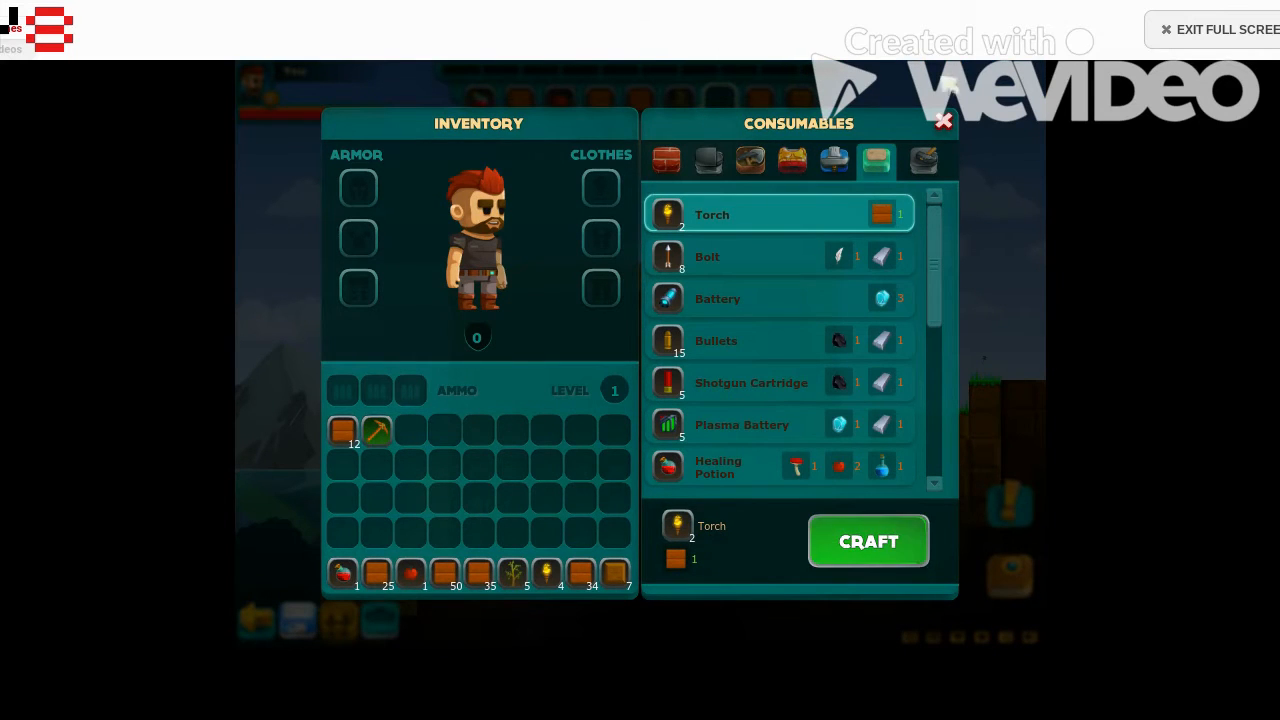
{"action": "left_click", "coordinate": [942, 120]}
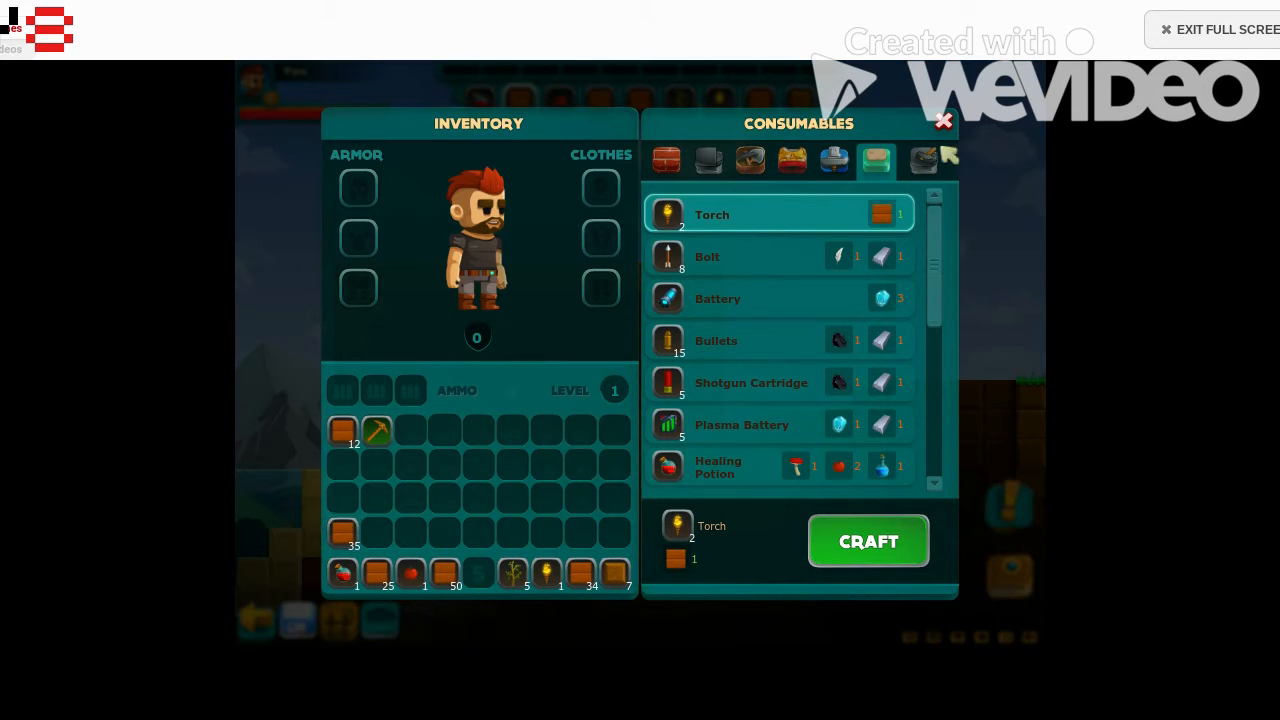
- Leave the crafting window to mine a stack of stone for the hotbar
{"action": "left_click", "coordinate": [944, 122]}
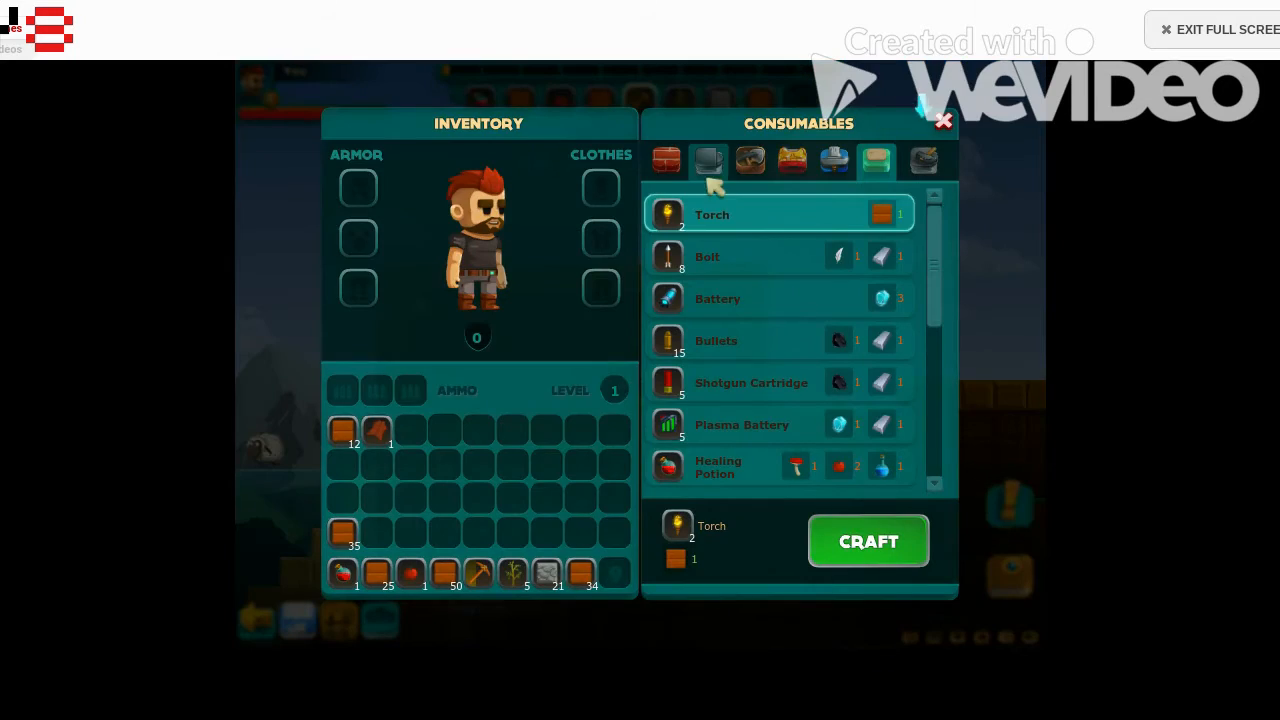
- Craft a Stone Axe, Stone Shovel and Stone Pickaxe from the Tools recipes
{"action": "left_click", "coordinate": [922, 160]}
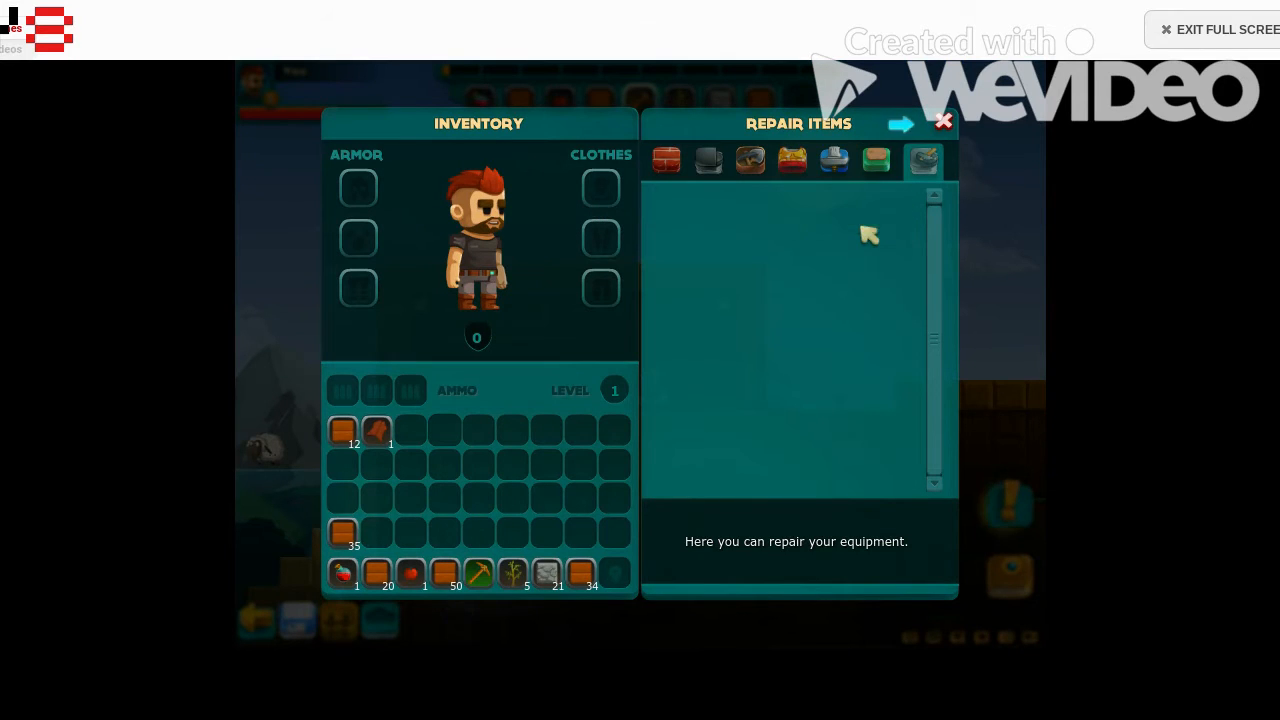
{"action": "left_click", "coordinate": [944, 122]}
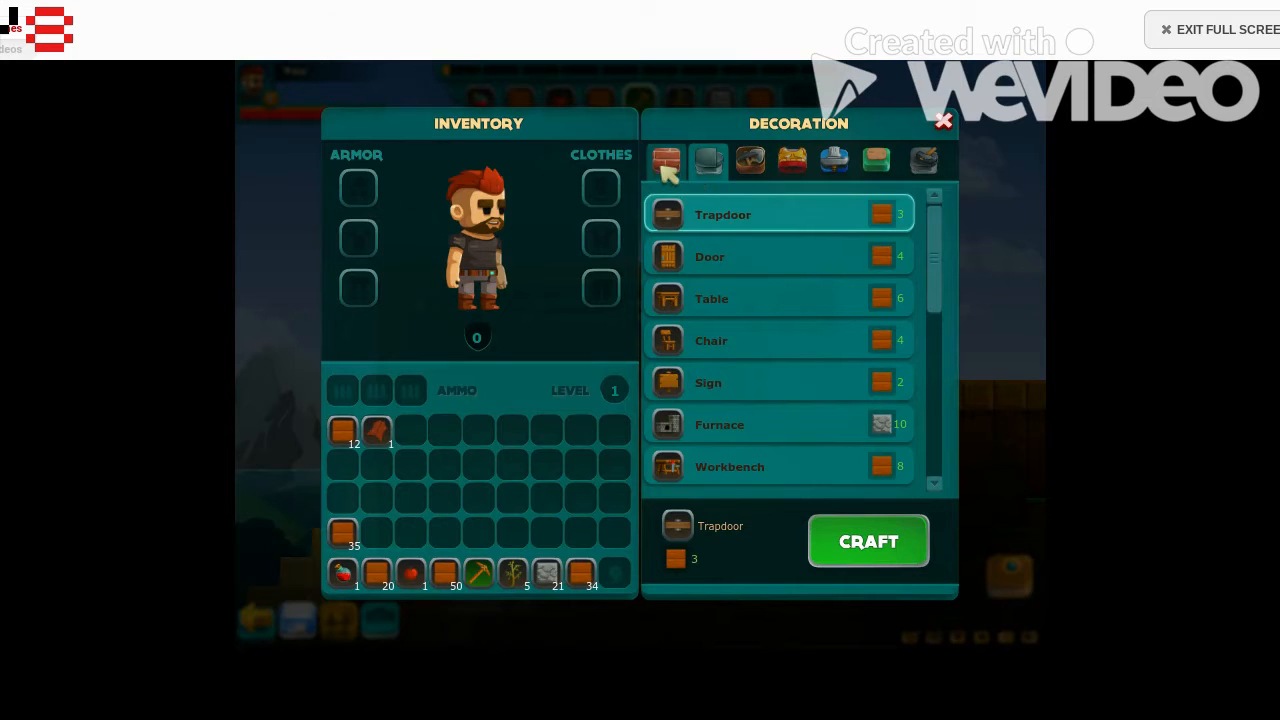
{"action": "left_click", "coordinate": [750, 160]}
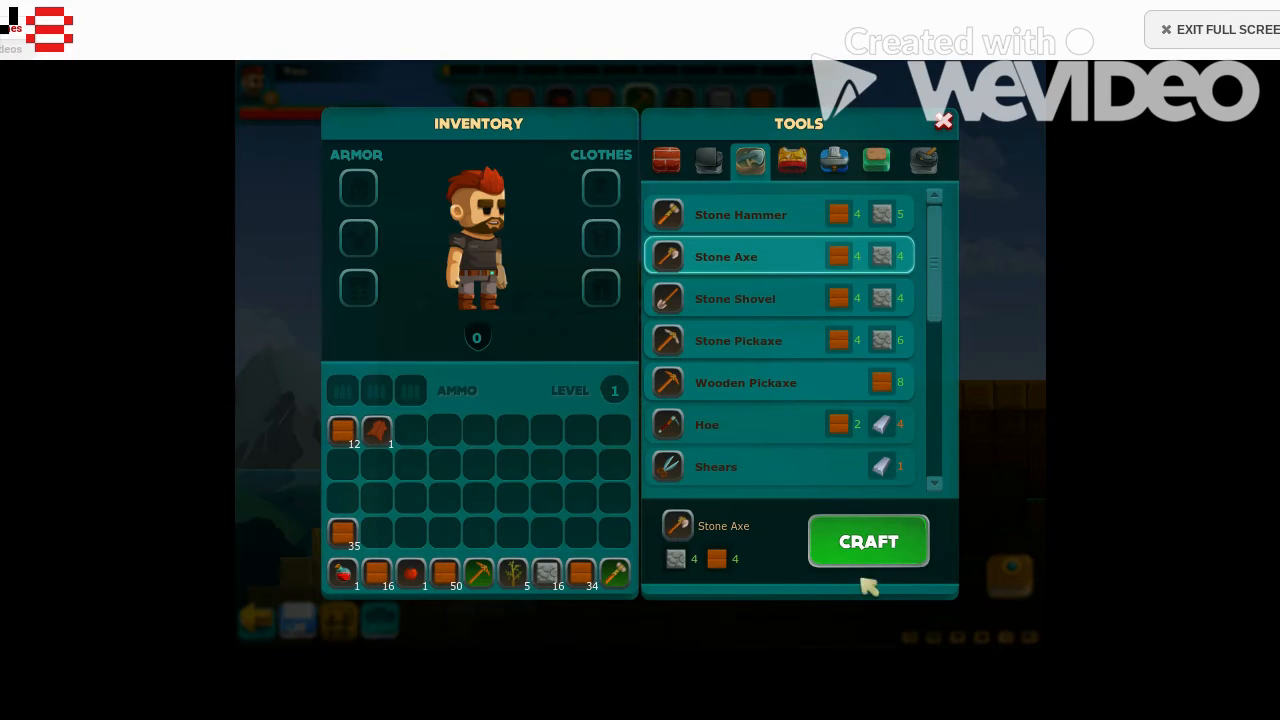
{"action": "left_click", "coordinate": [868, 540]}
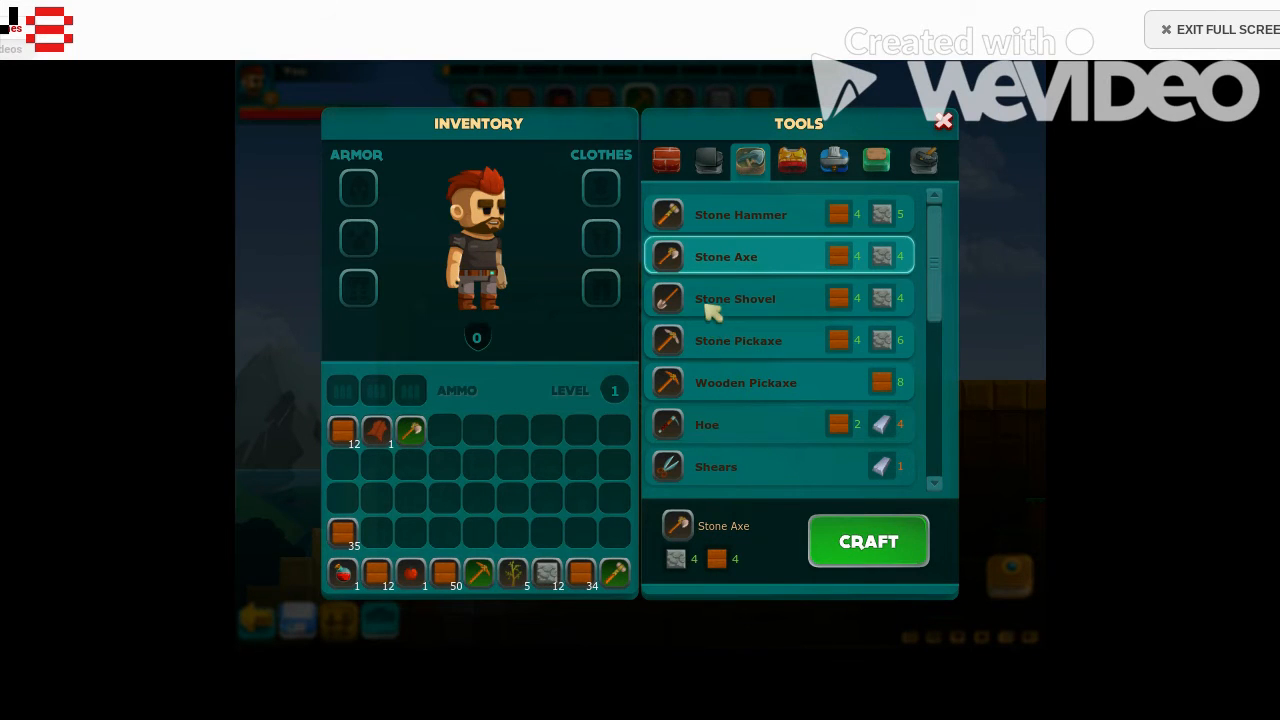
{"action": "left_click", "coordinate": [736, 298]}
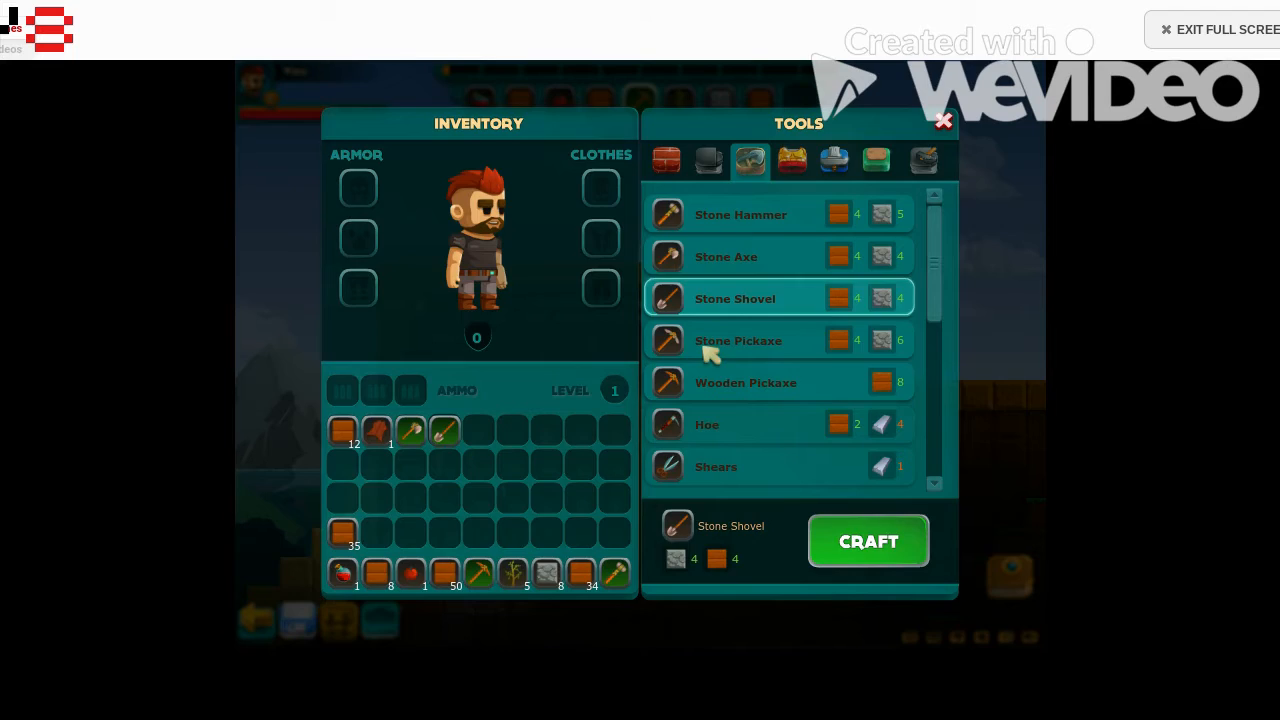
{"action": "left_click", "coordinate": [738, 340]}
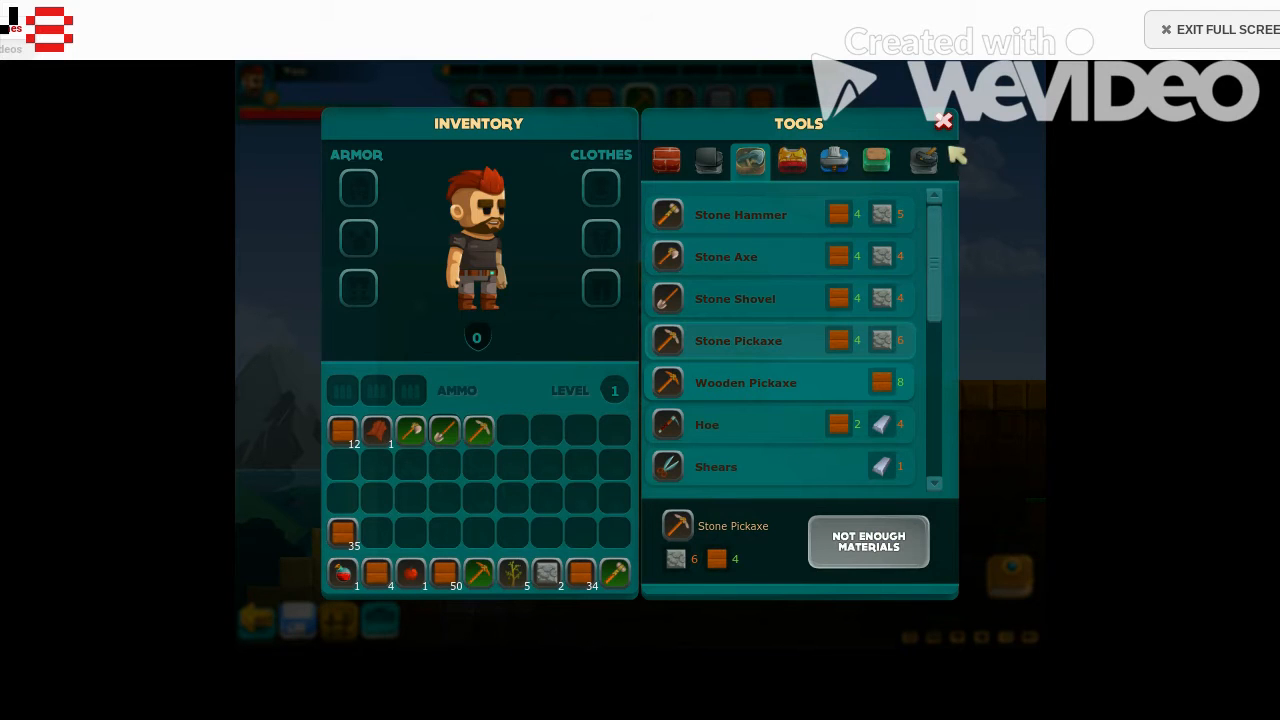
{"action": "left_click", "coordinate": [940, 122]}
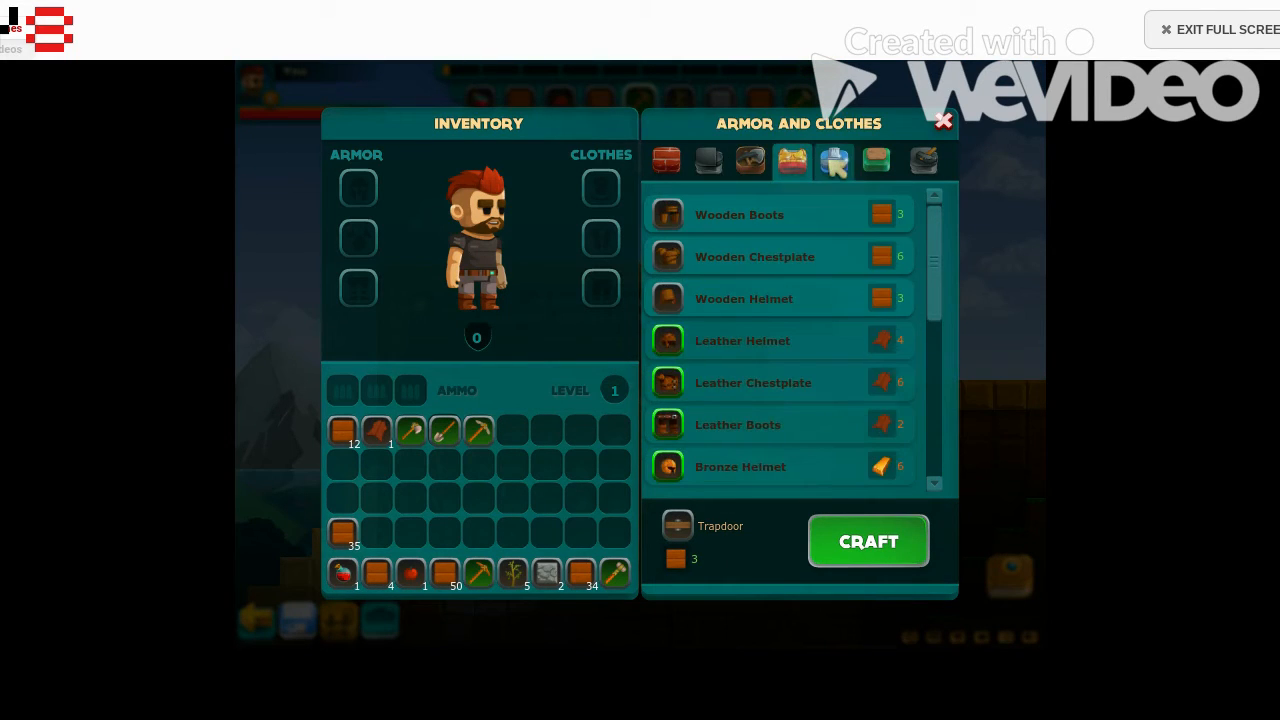
- Browse armor, tool and decoration recipes, then return to Consumables with the Torch selected
{"action": "left_click", "coordinate": [876, 160]}
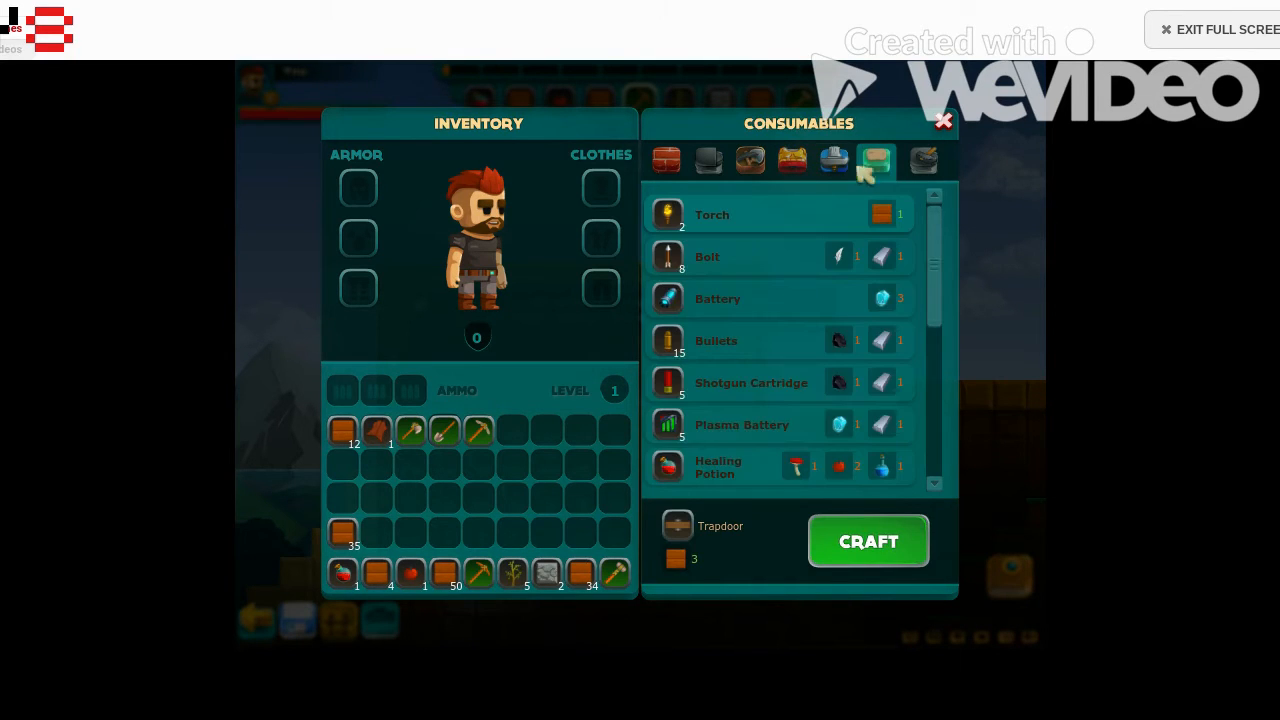
{"action": "left_click", "coordinate": [792, 160]}
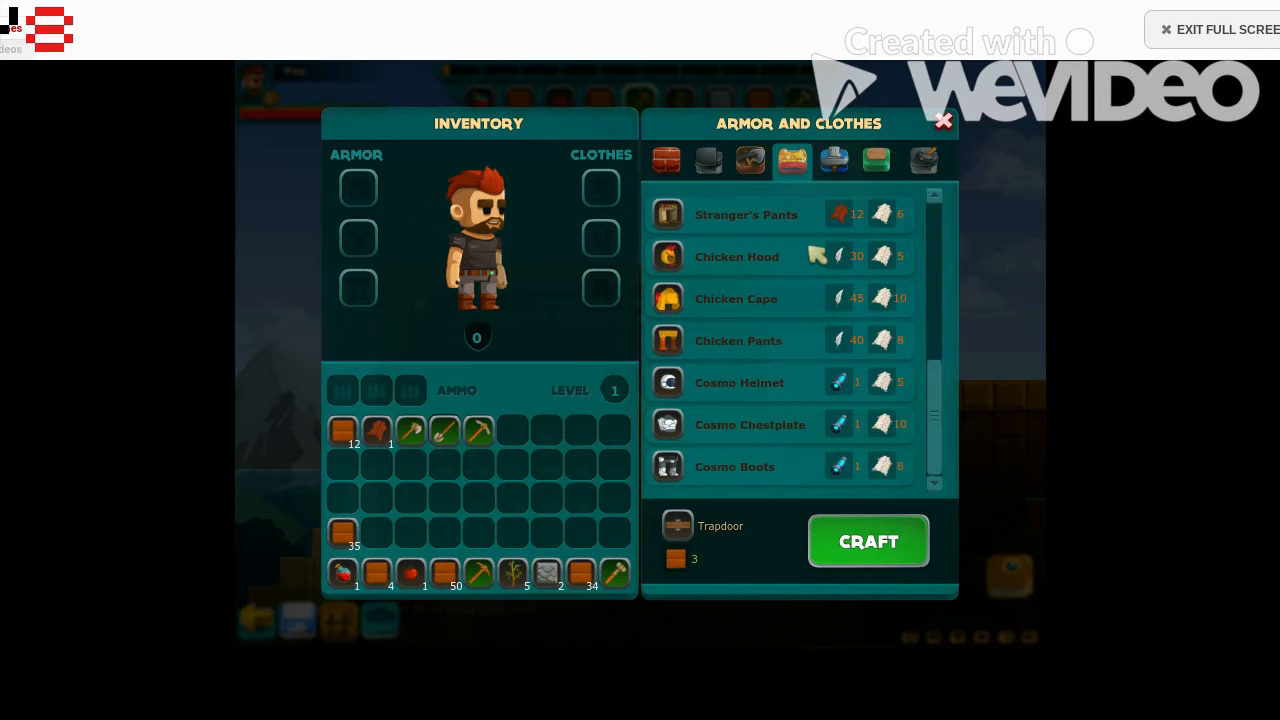
{"action": "left_click", "coordinate": [708, 160]}
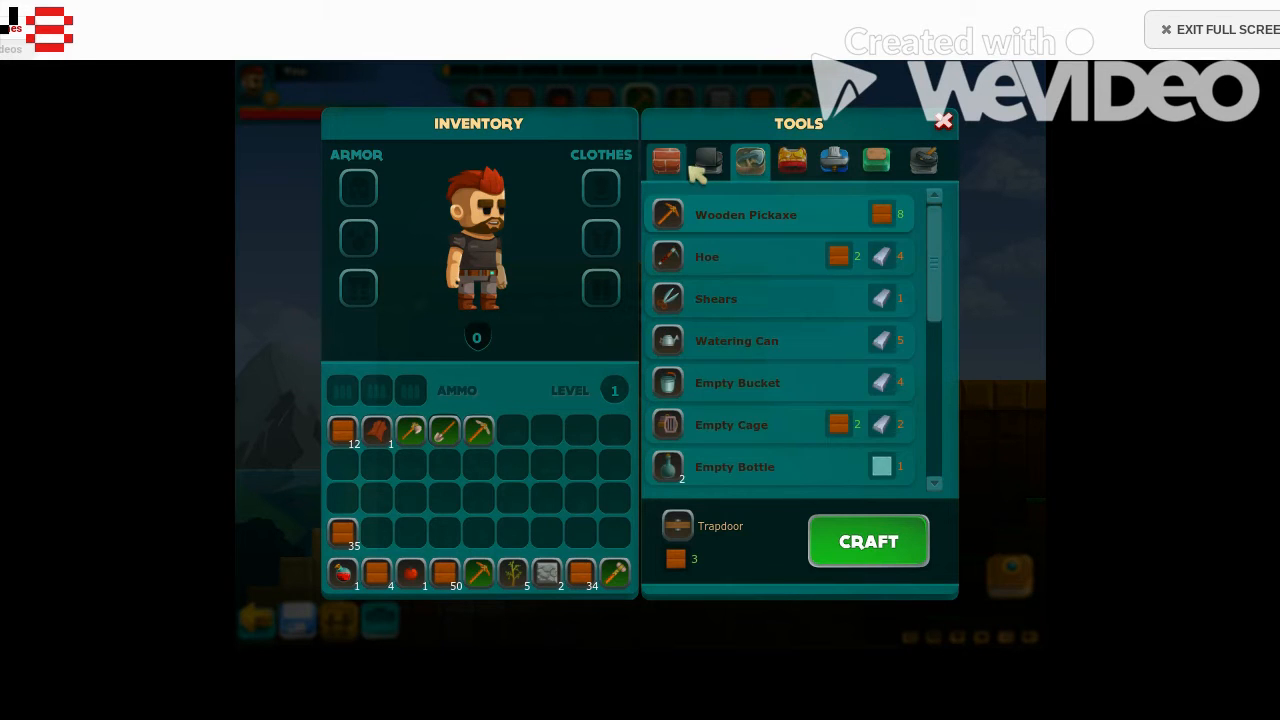
{"action": "left_click", "coordinate": [708, 160]}
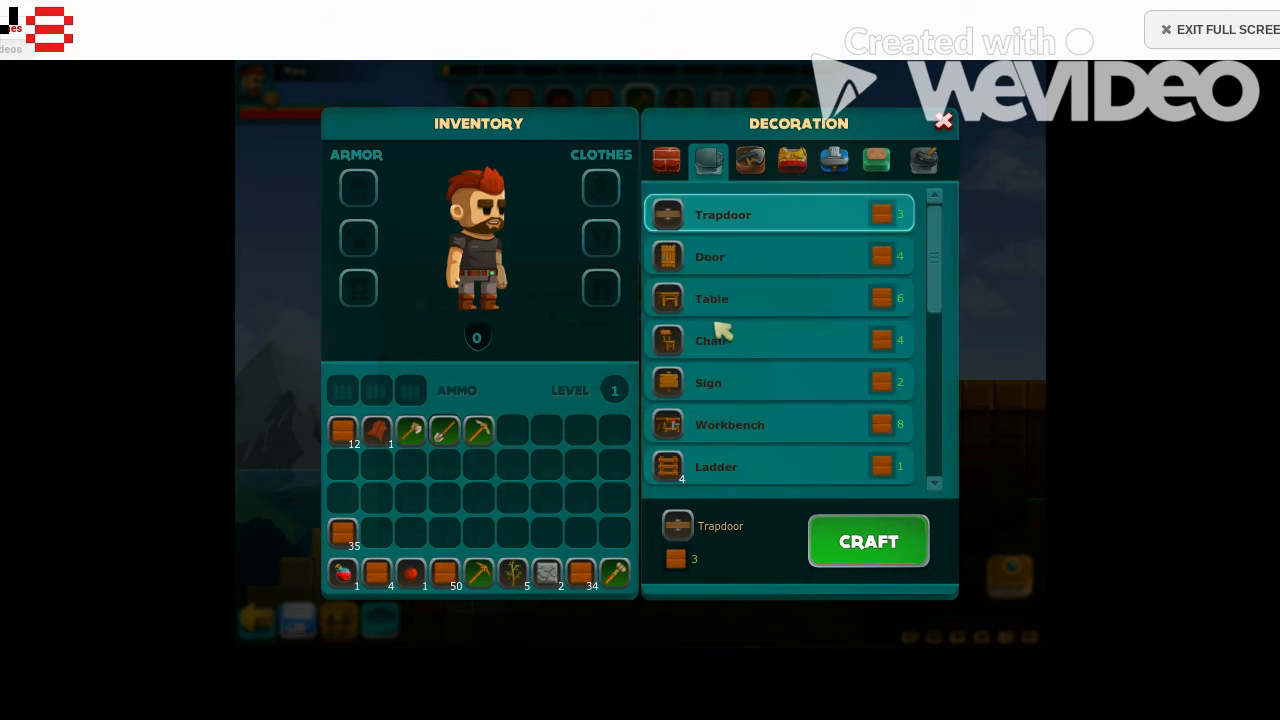
{"action": "mouse_move", "coordinate": [704, 390]}
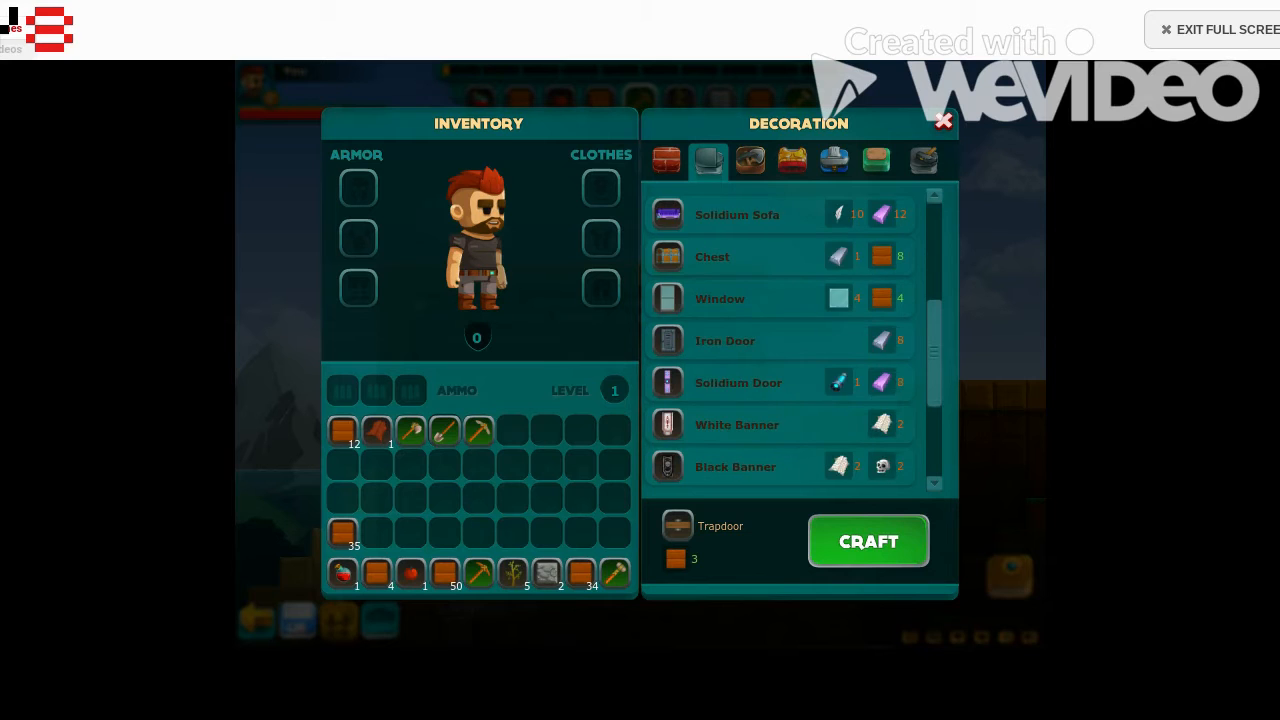
{"action": "scroll", "scroll_direction": "down", "scroll_amount": 3}
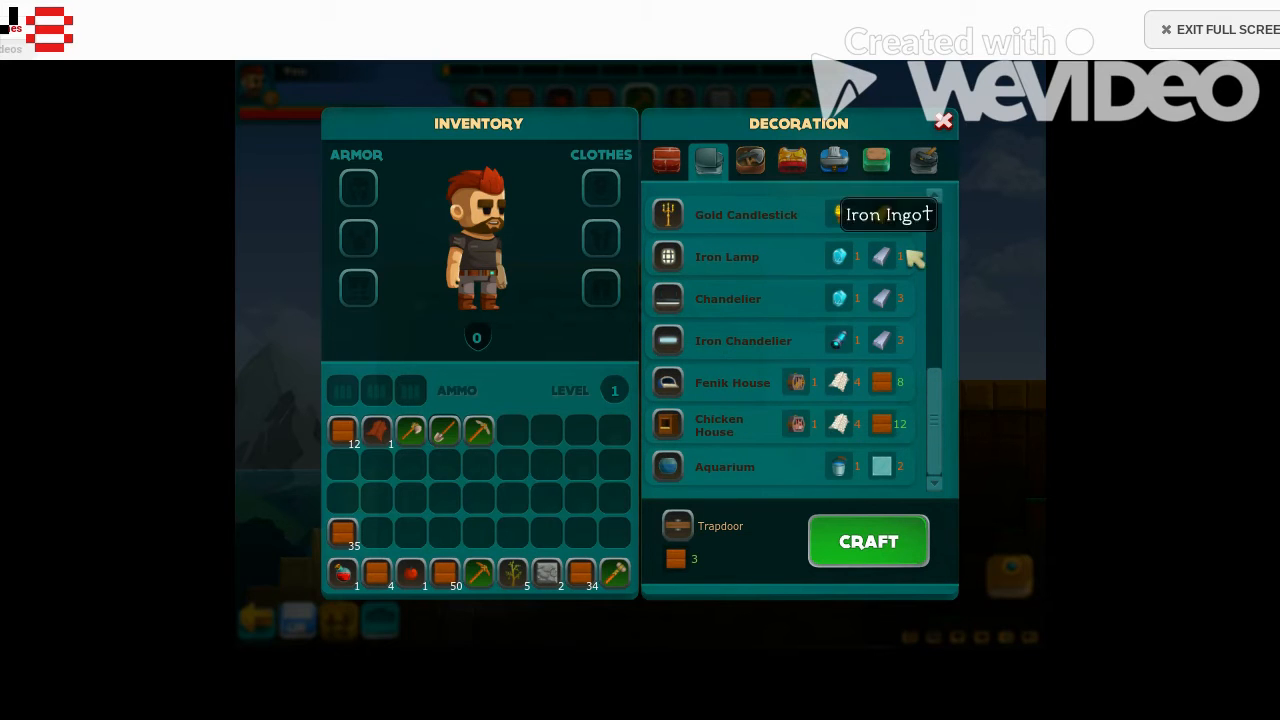
{"action": "left_click", "coordinate": [942, 122]}
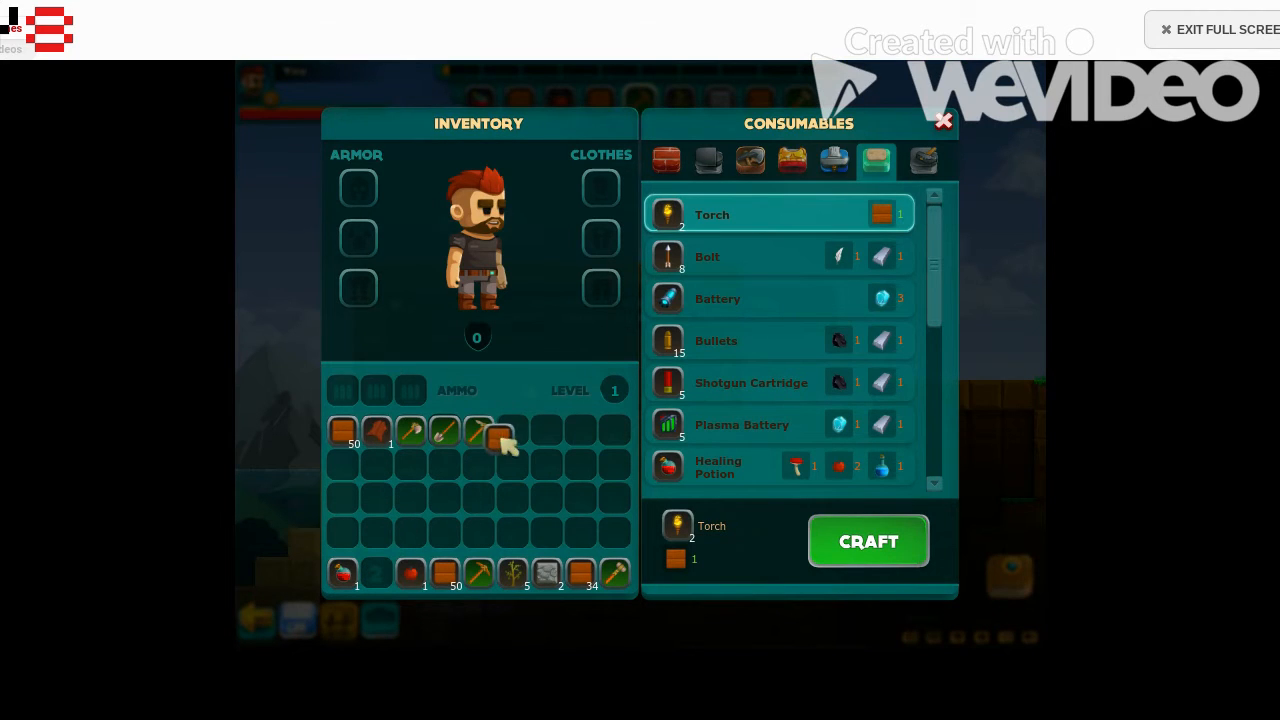
- Move a wood stack and a quick-use item into backpack slots
{"action": "left_click_drag", "start_coordinate": [500, 432], "coordinate": [540, 510]}
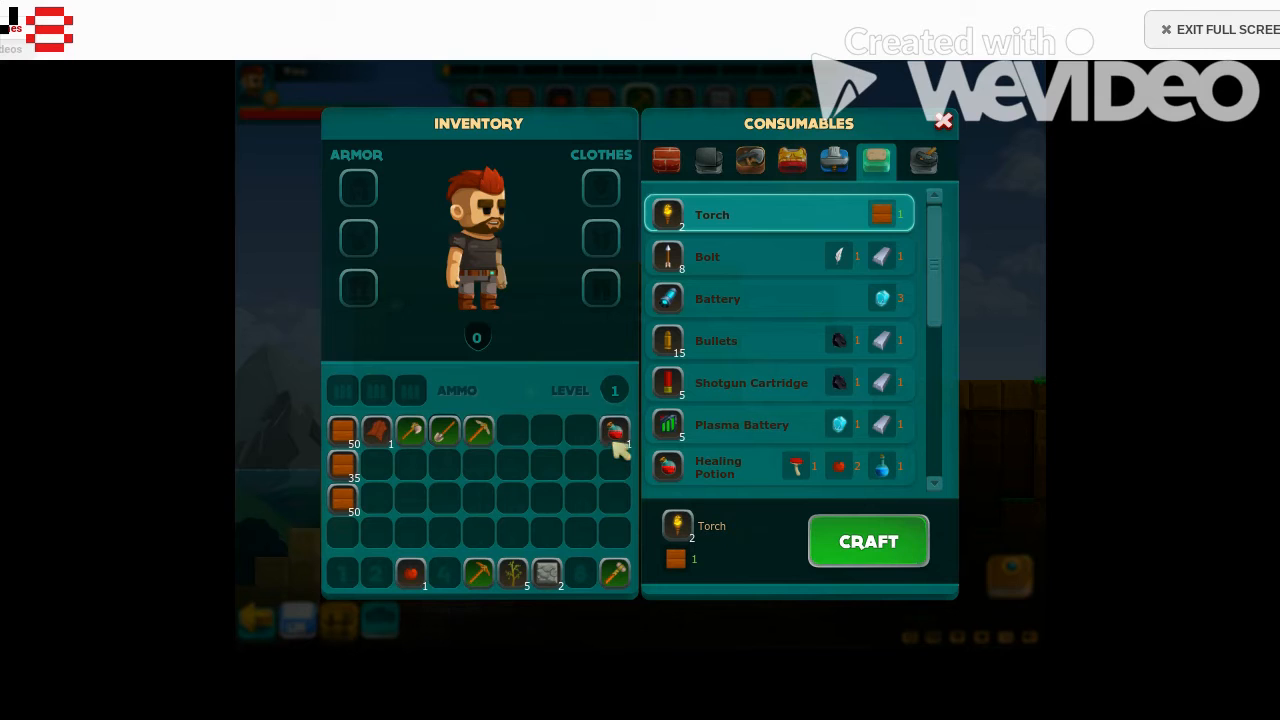
{"action": "left_click_drag", "start_coordinate": [614, 432], "coordinate": [614, 496]}
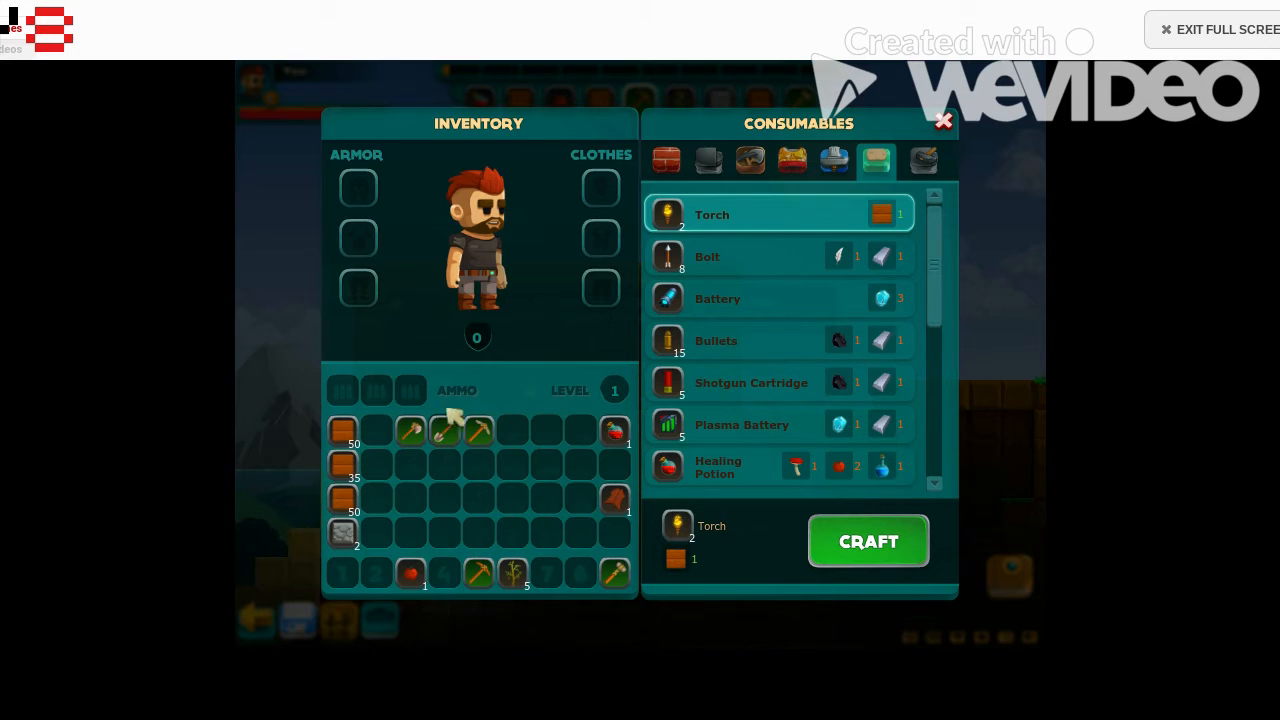
{"action": "mouse_move", "coordinate": [616, 498]}
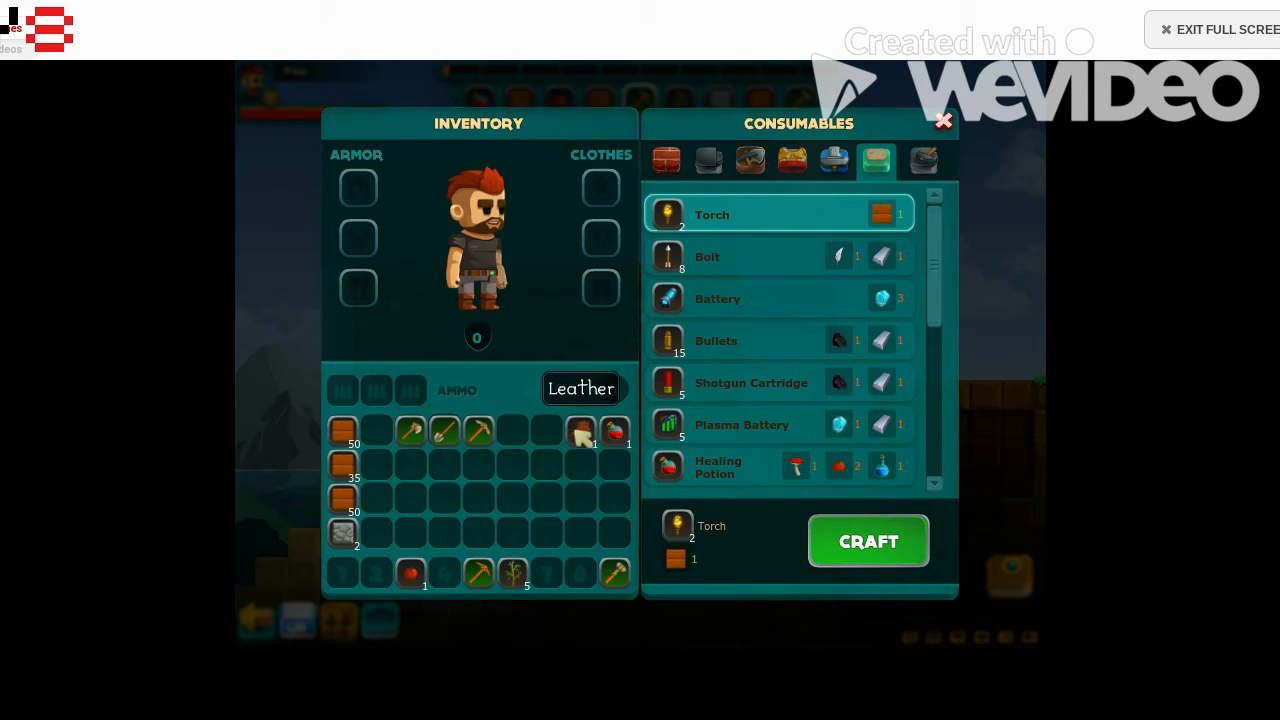
{"action": "mouse_move", "coordinate": [410, 572]}
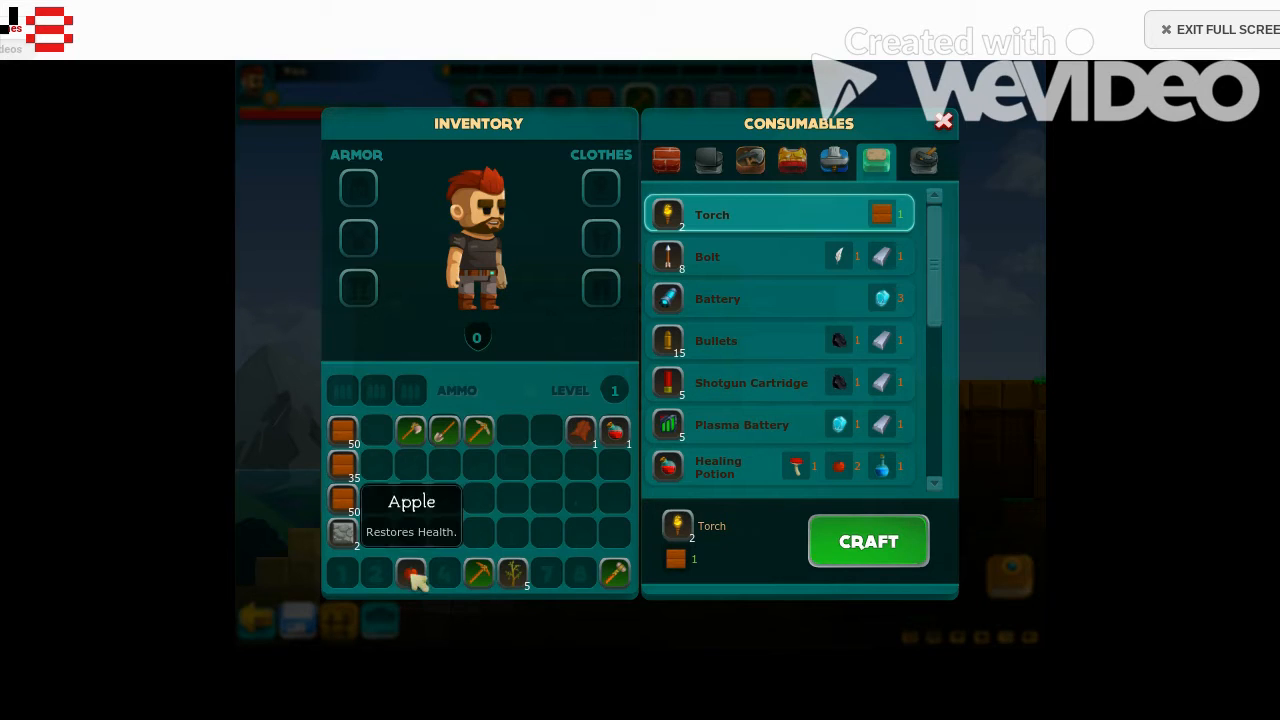
{"action": "mouse_move", "coordinate": [528, 572]}
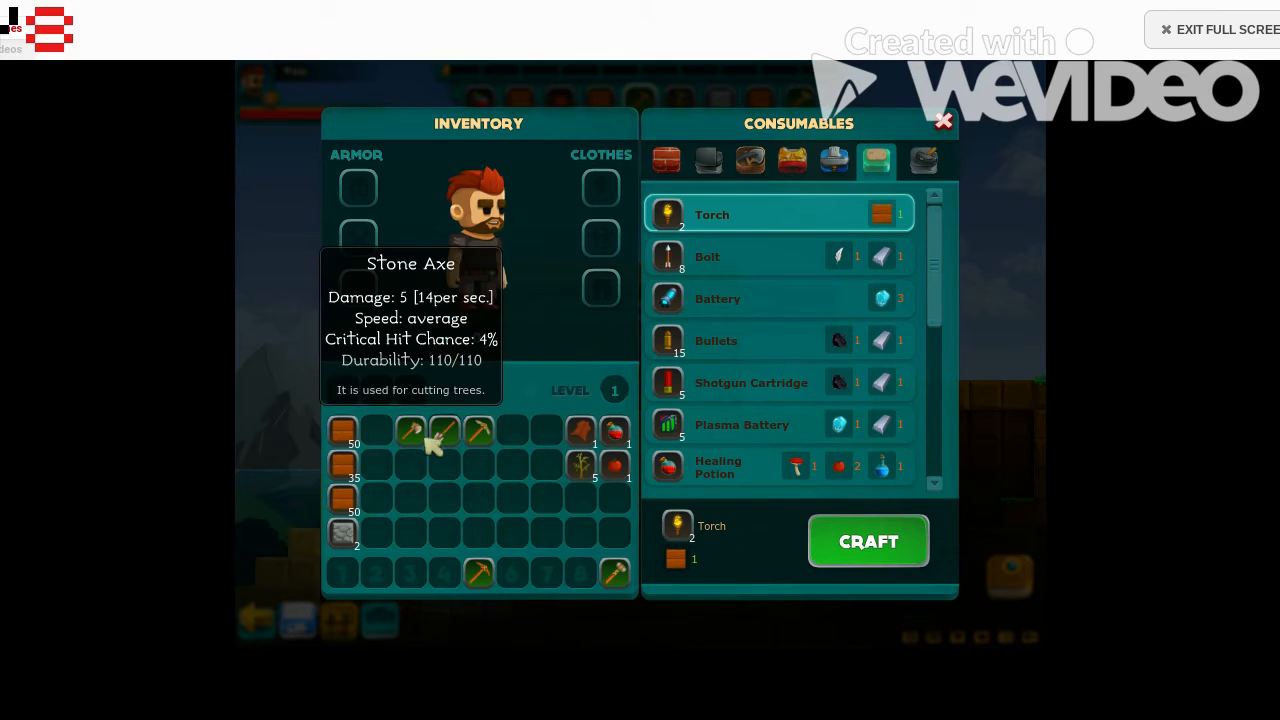
{"action": "mouse_move", "coordinate": [478, 572]}
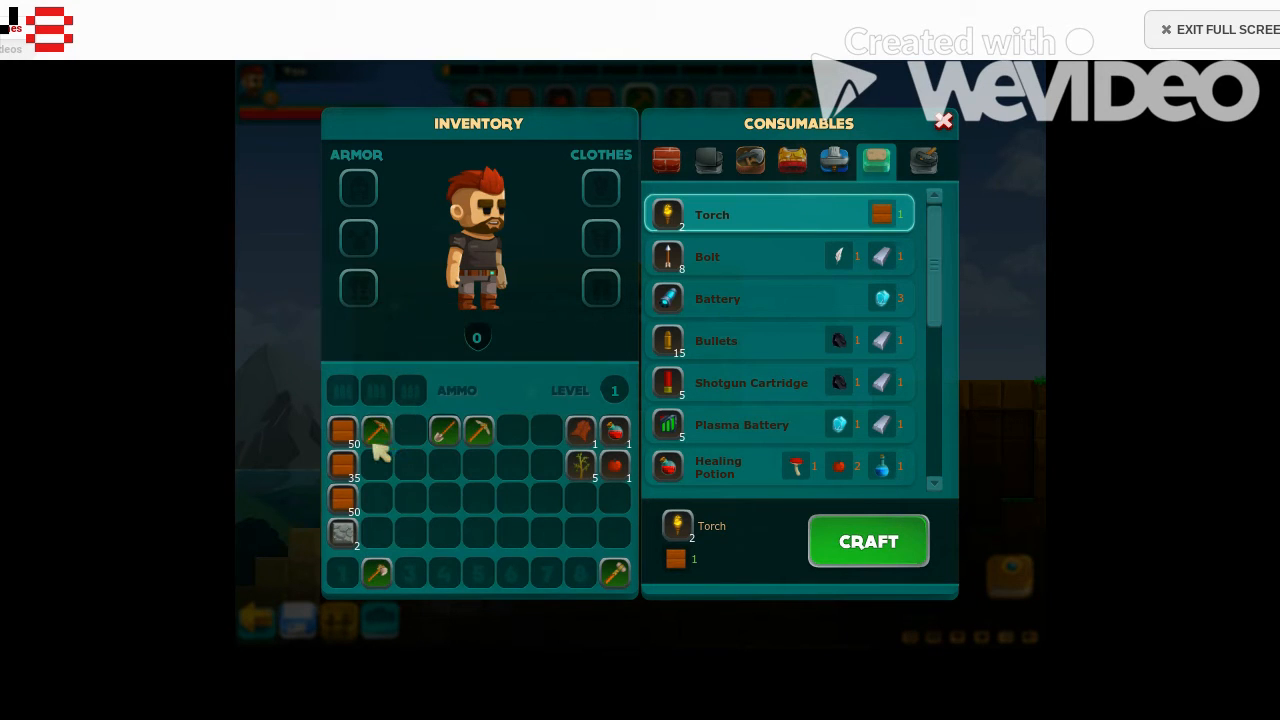
{"action": "mouse_move", "coordinate": [376, 432]}
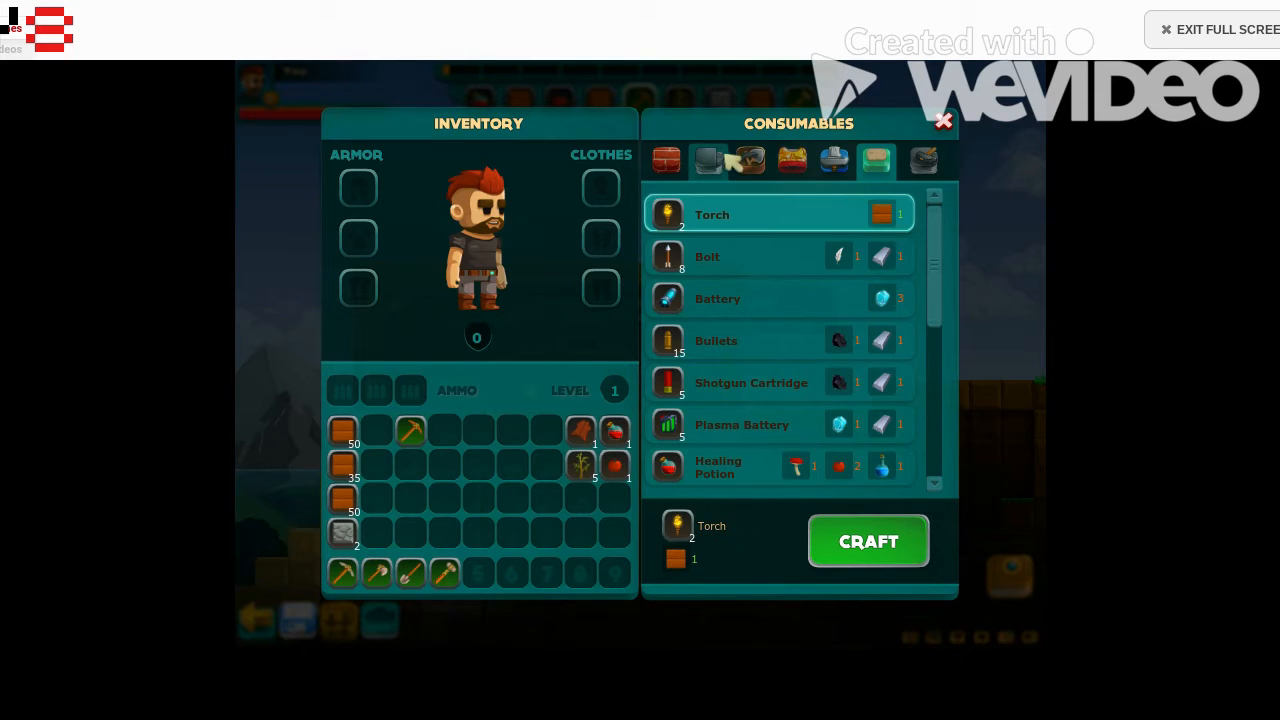
- Show the Tools then Decoration recipes with the Trapdoor selected
{"action": "left_click", "coordinate": [750, 160]}
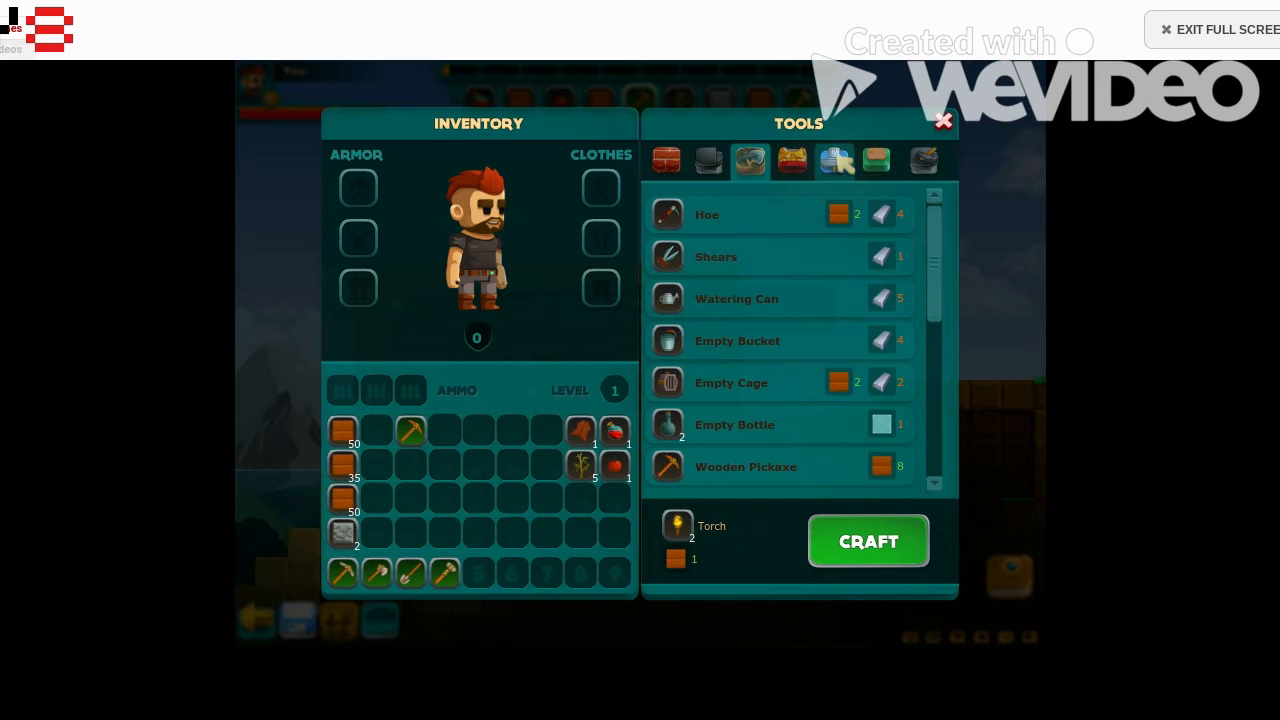
{"action": "left_click", "coordinate": [834, 160]}
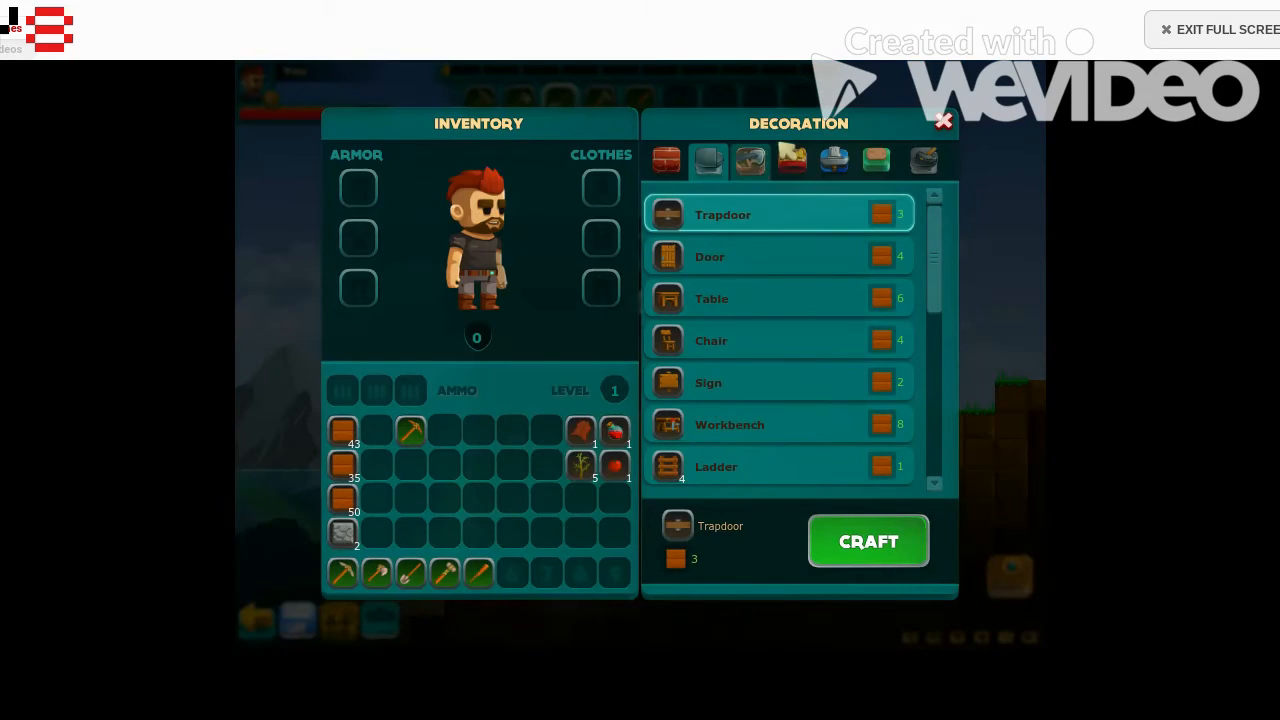
- Craft wooden ladders from the Decoration Ladder recipe into the quick-use row
{"action": "left_click", "coordinate": [778, 466]}
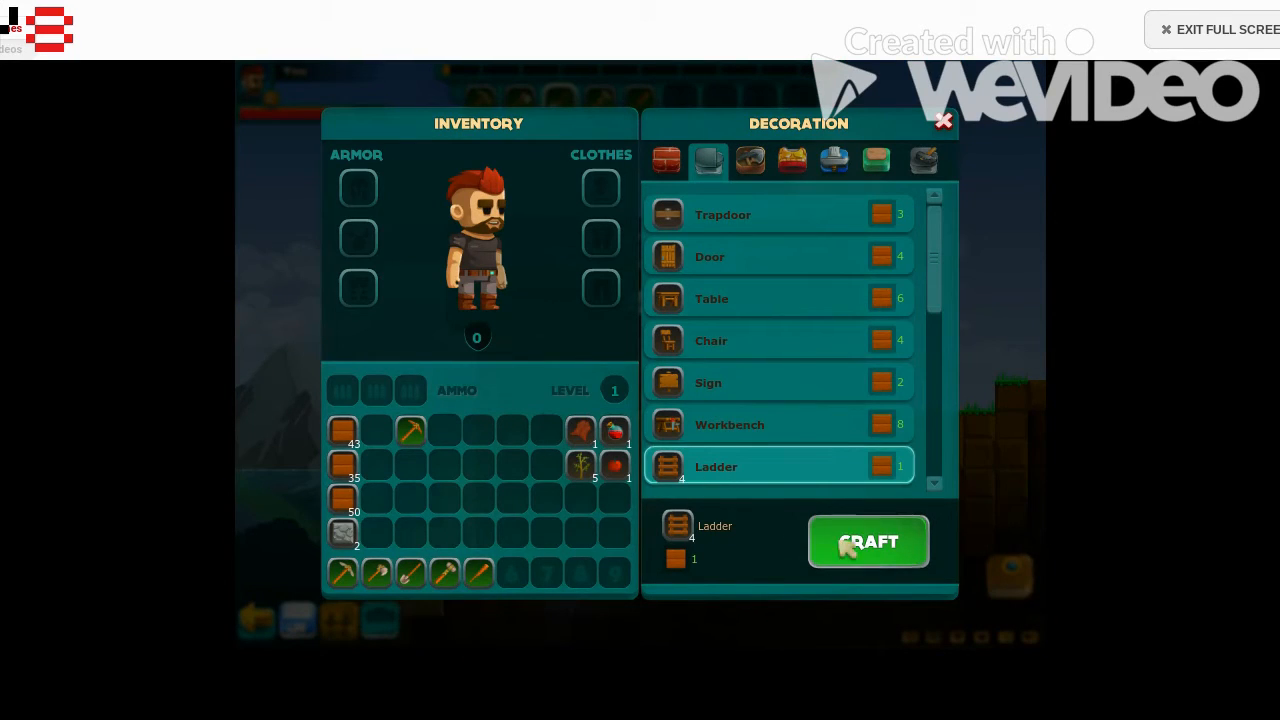
{"action": "left_click", "coordinate": [942, 122]}
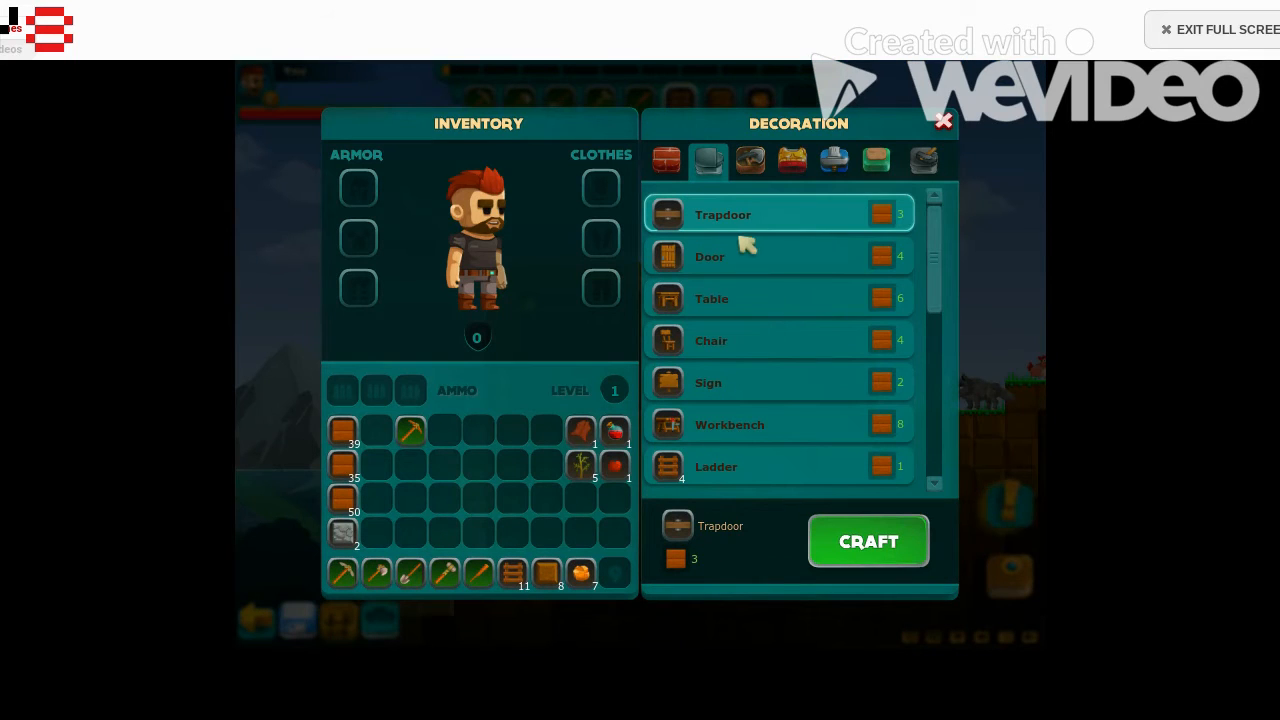
- Browse the Tools and Decoration recipes, then switch to Consumables for the Torch recipe
{"action": "left_click", "coordinate": [750, 160]}
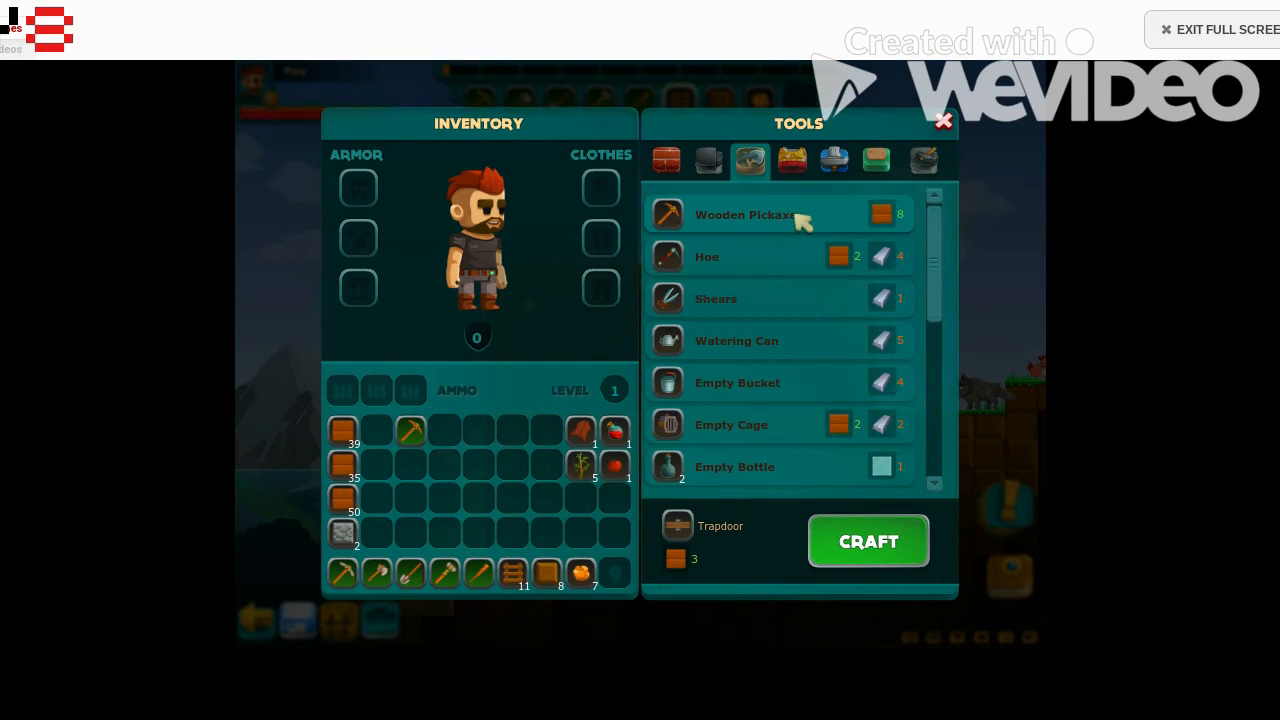
{"action": "mouse_move", "coordinate": [768, 370]}
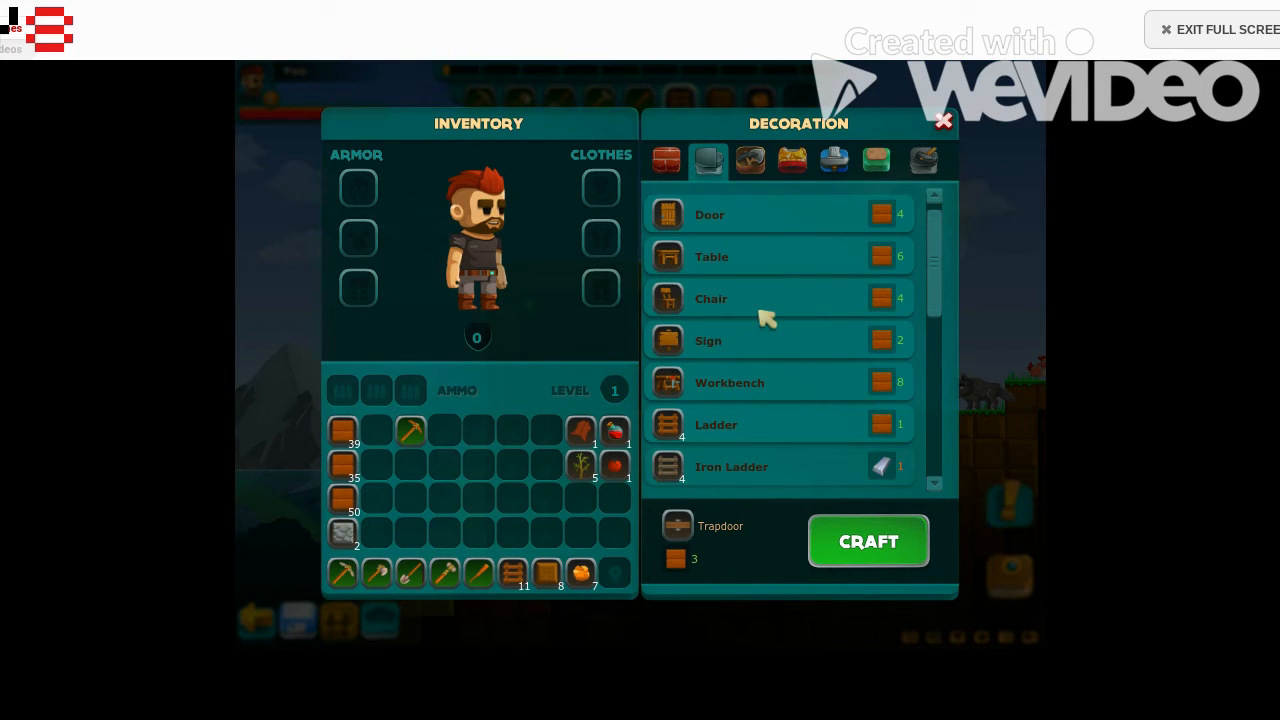
{"action": "scroll", "scroll_direction": "up", "scroll_amount": 3}
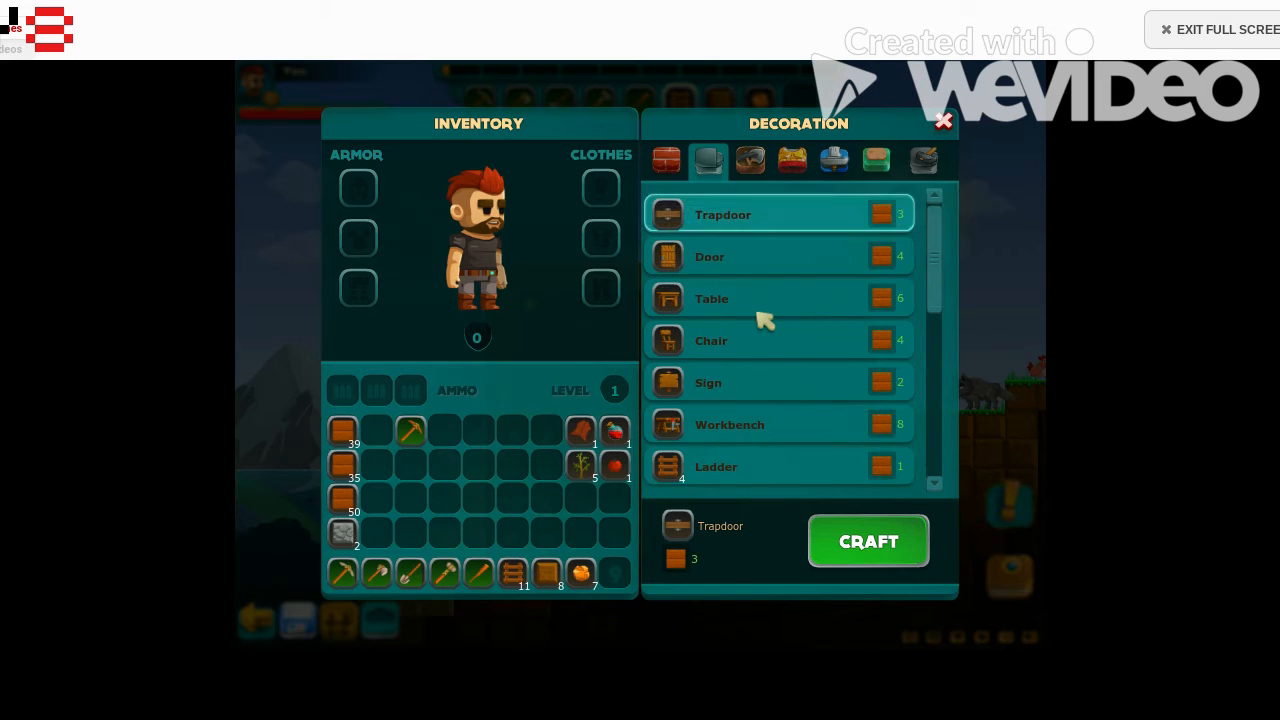
{"action": "left_click", "coordinate": [778, 468]}
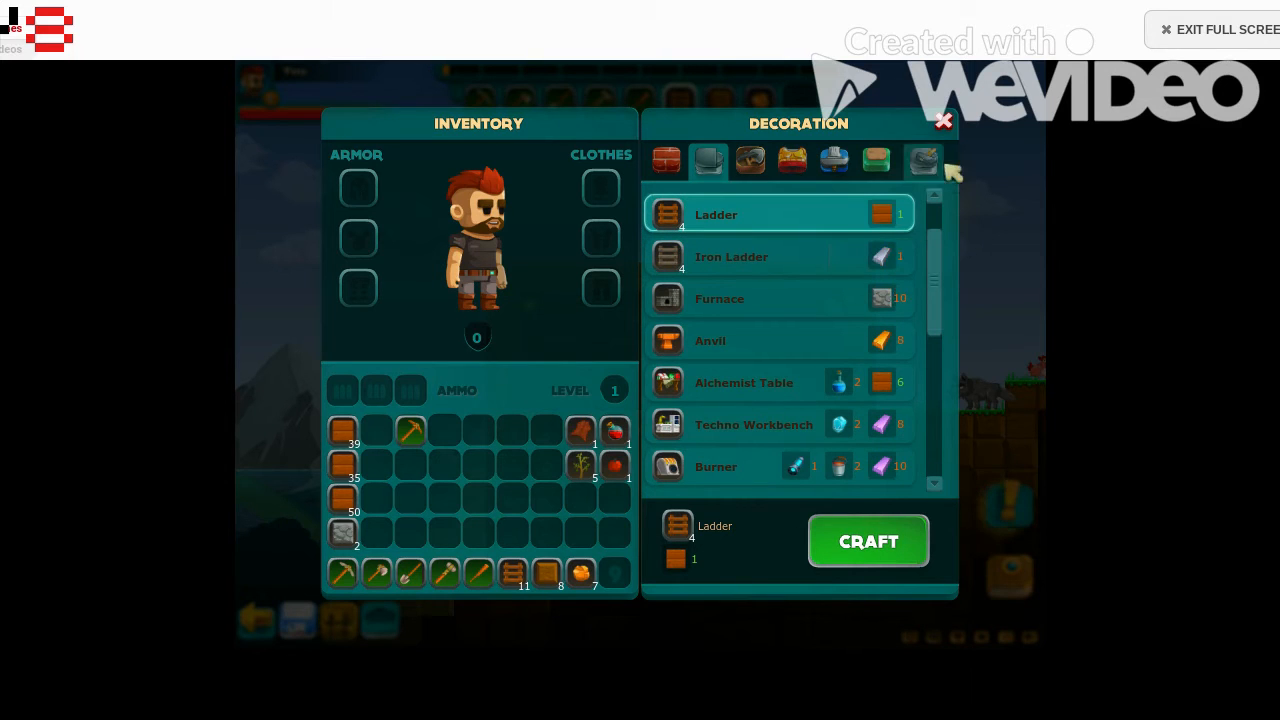
{"action": "left_click", "coordinate": [944, 122]}
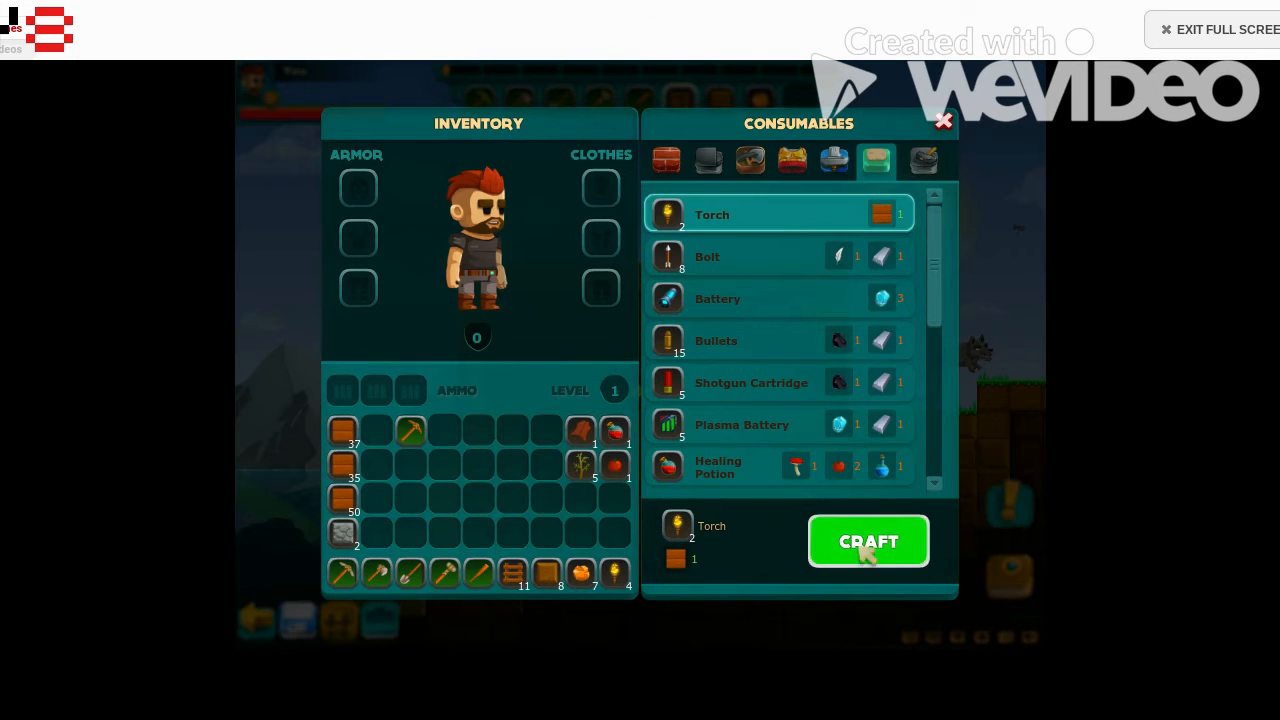
- Craft more torches before closing the inventory and heading underground
{"action": "left_click", "coordinate": [944, 122]}
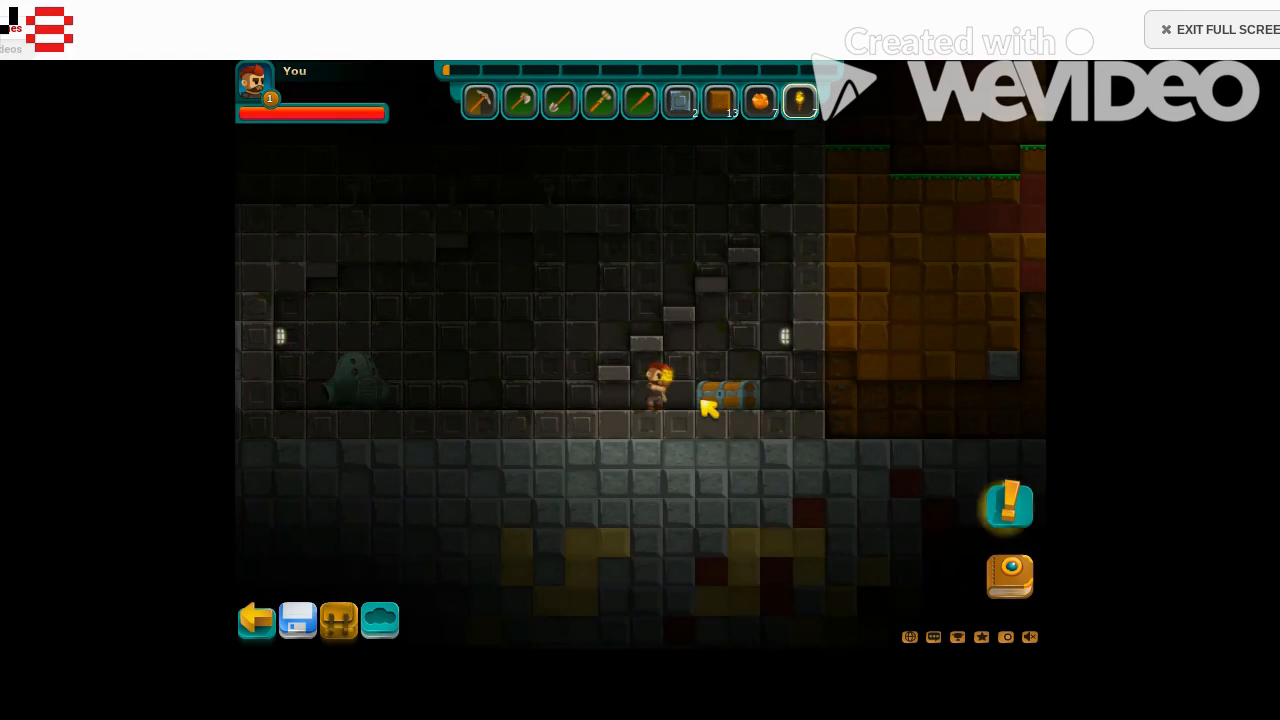
- Loot the underground chest's item into the character's backpack
{"action": "left_click", "coordinate": [728, 392]}
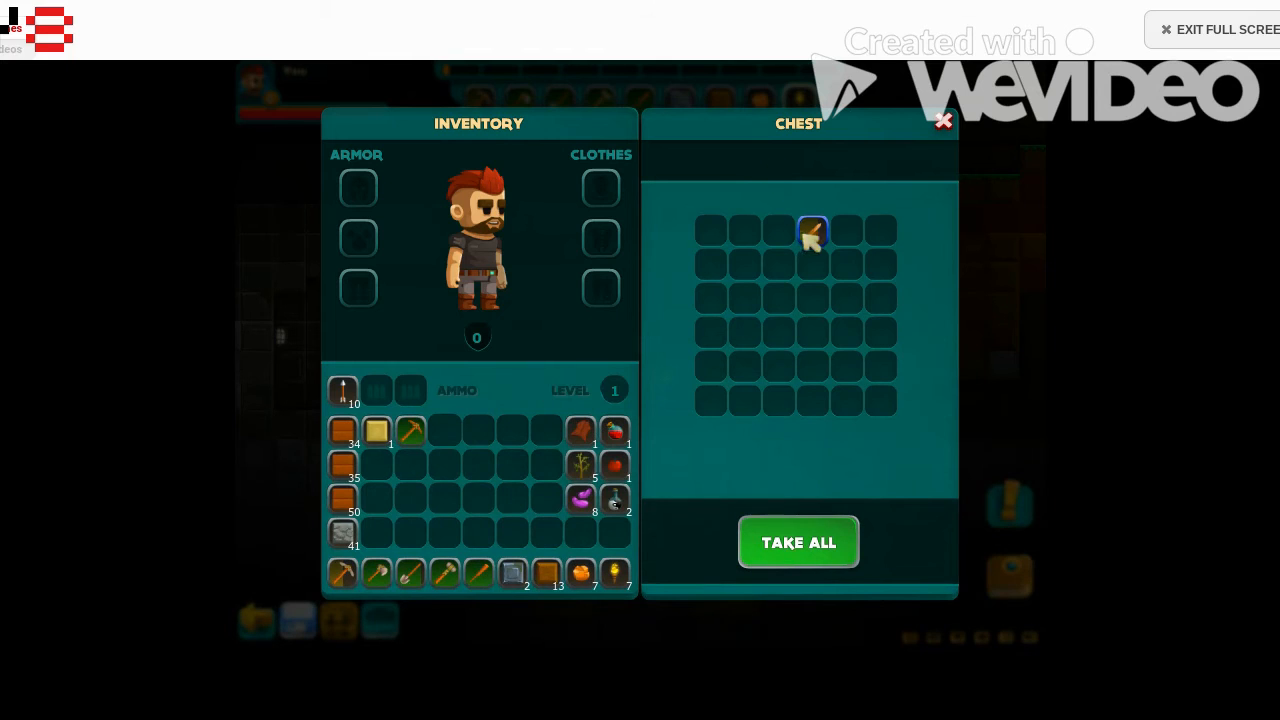
{"action": "mouse_move", "coordinate": [478, 572]}
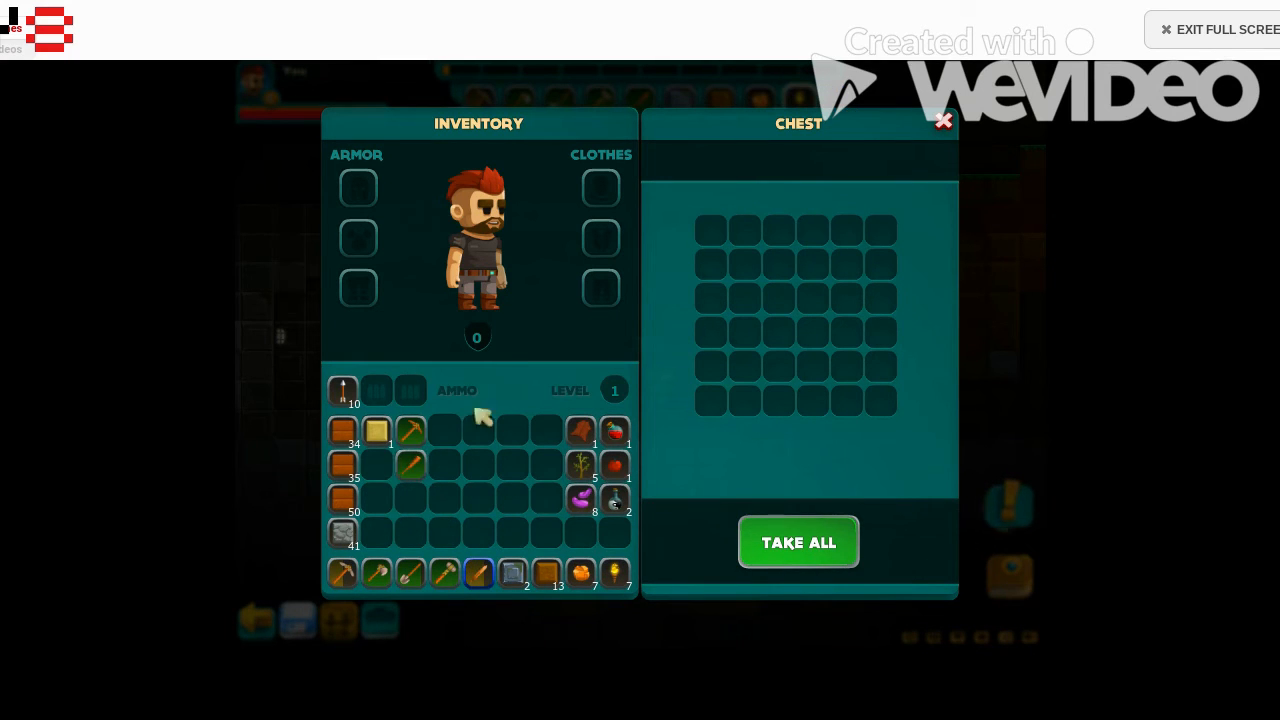
{"action": "left_click", "coordinate": [940, 122]}
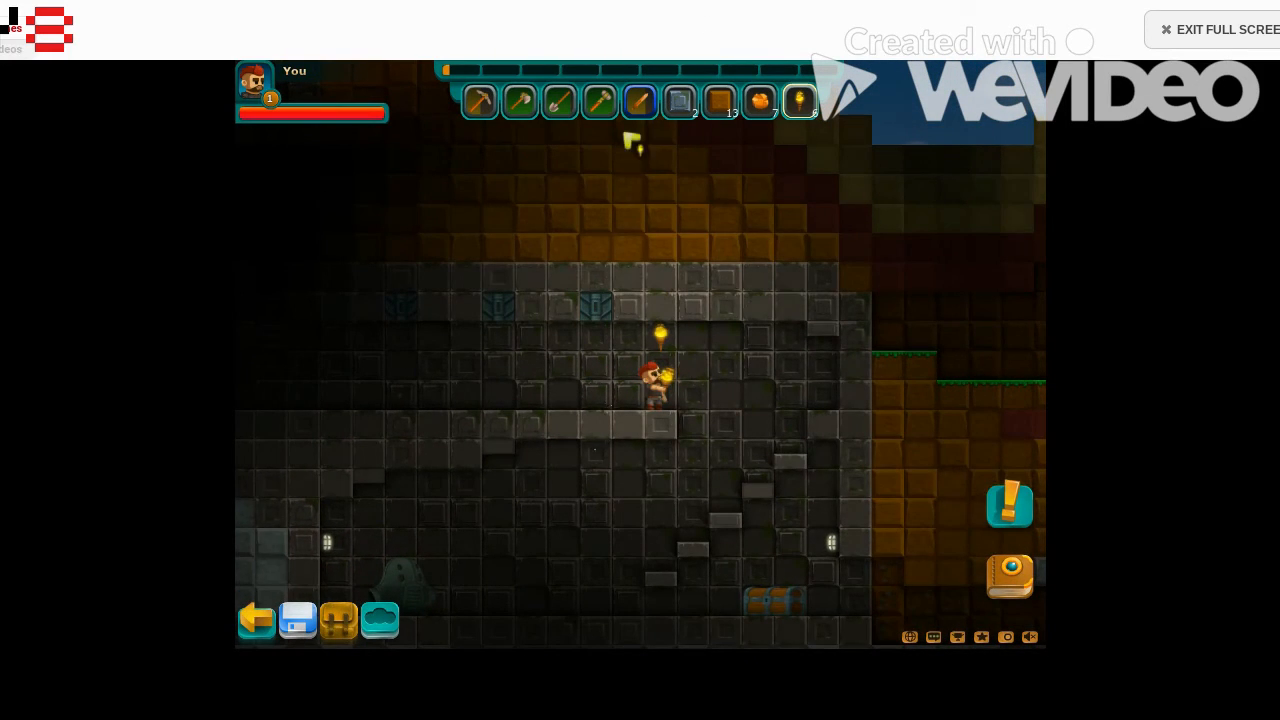
{"action": "mouse_move", "coordinate": [480, 100]}
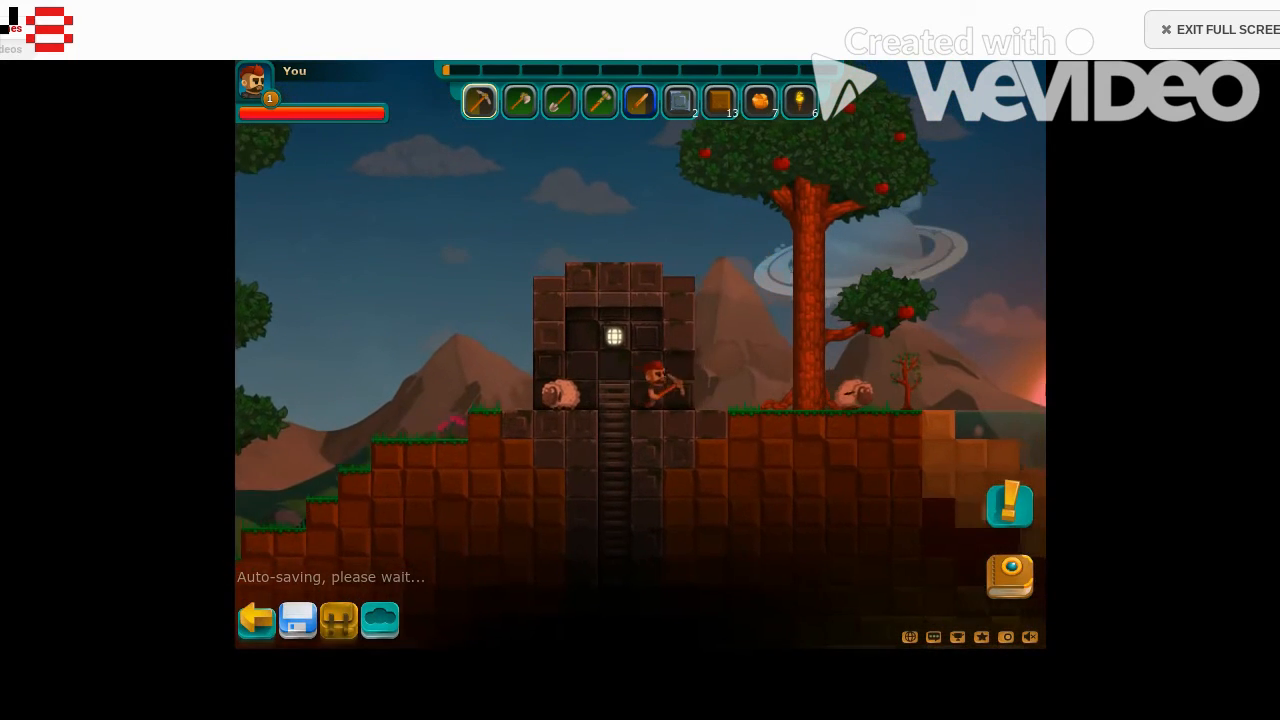
{"action": "mouse_move", "coordinate": [560, 100]}
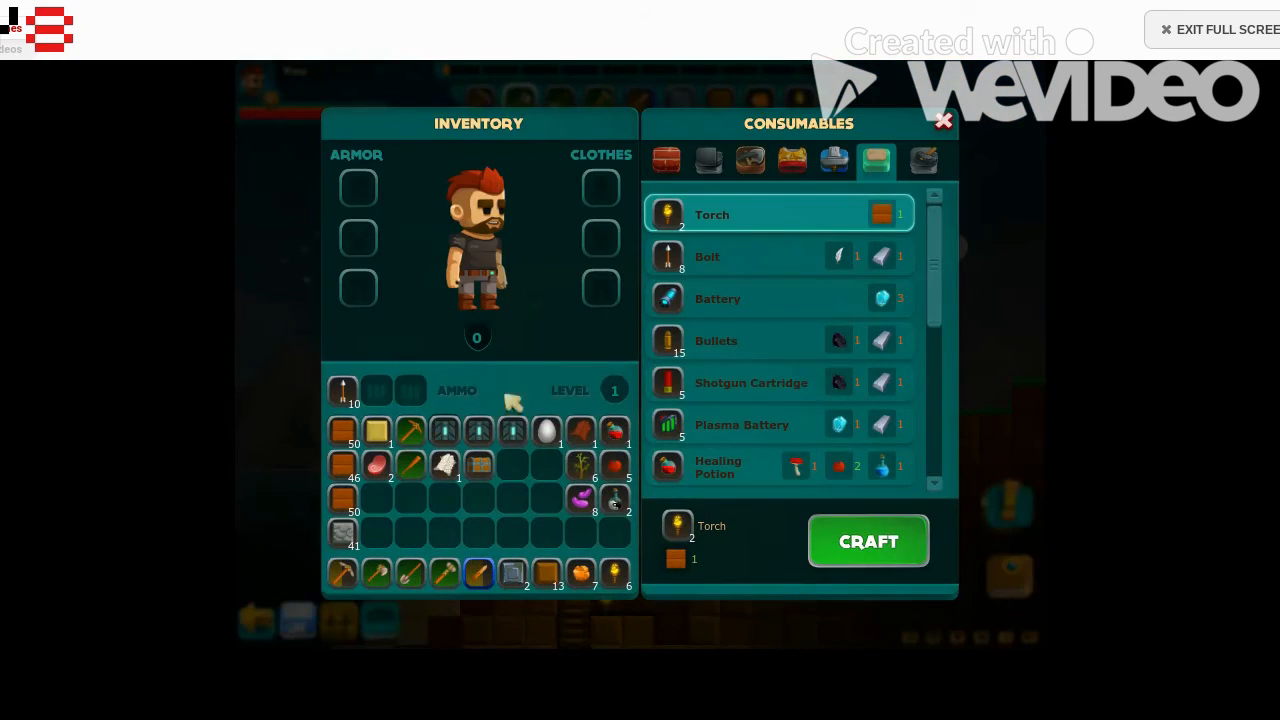
{"action": "mouse_move", "coordinate": [512, 572]}
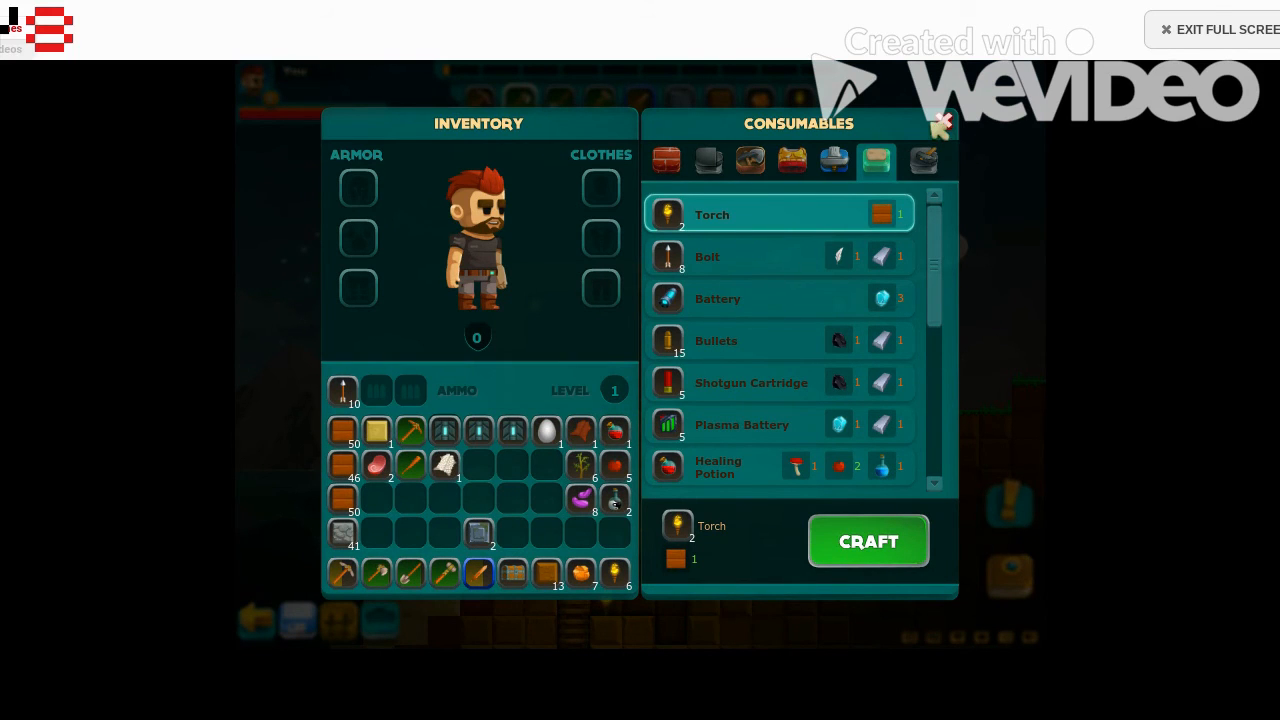
- Leave crafting and move the arrow traps and other spare items into the house chest
{"action": "left_click", "coordinate": [942, 122]}
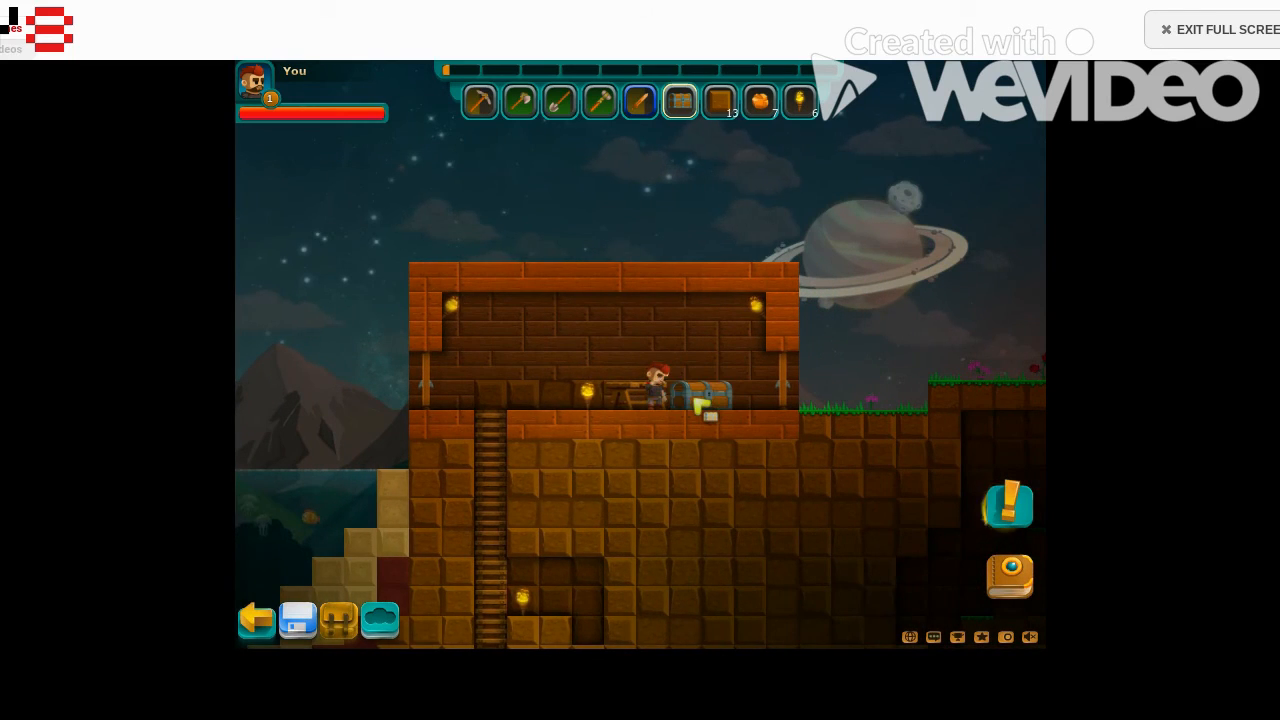
{"action": "left_click", "coordinate": [700, 404]}
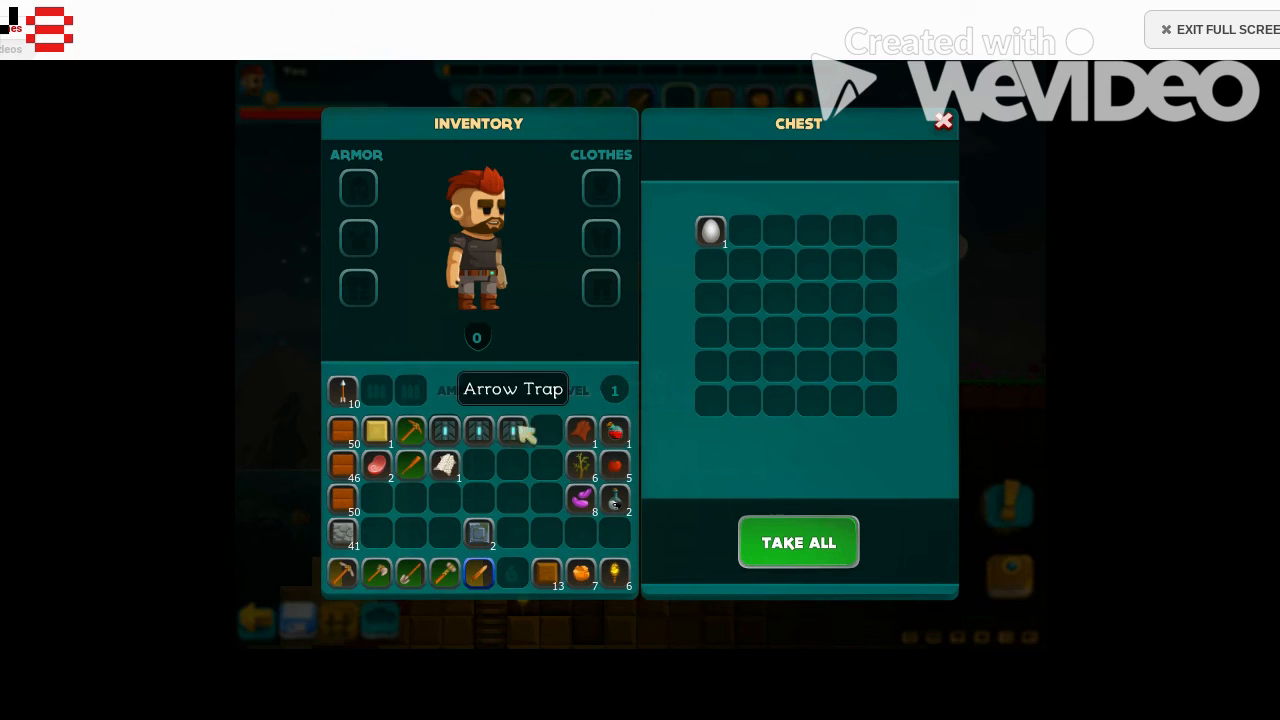
{"action": "left_click_drag", "start_coordinate": [512, 430], "coordinate": [744, 230]}
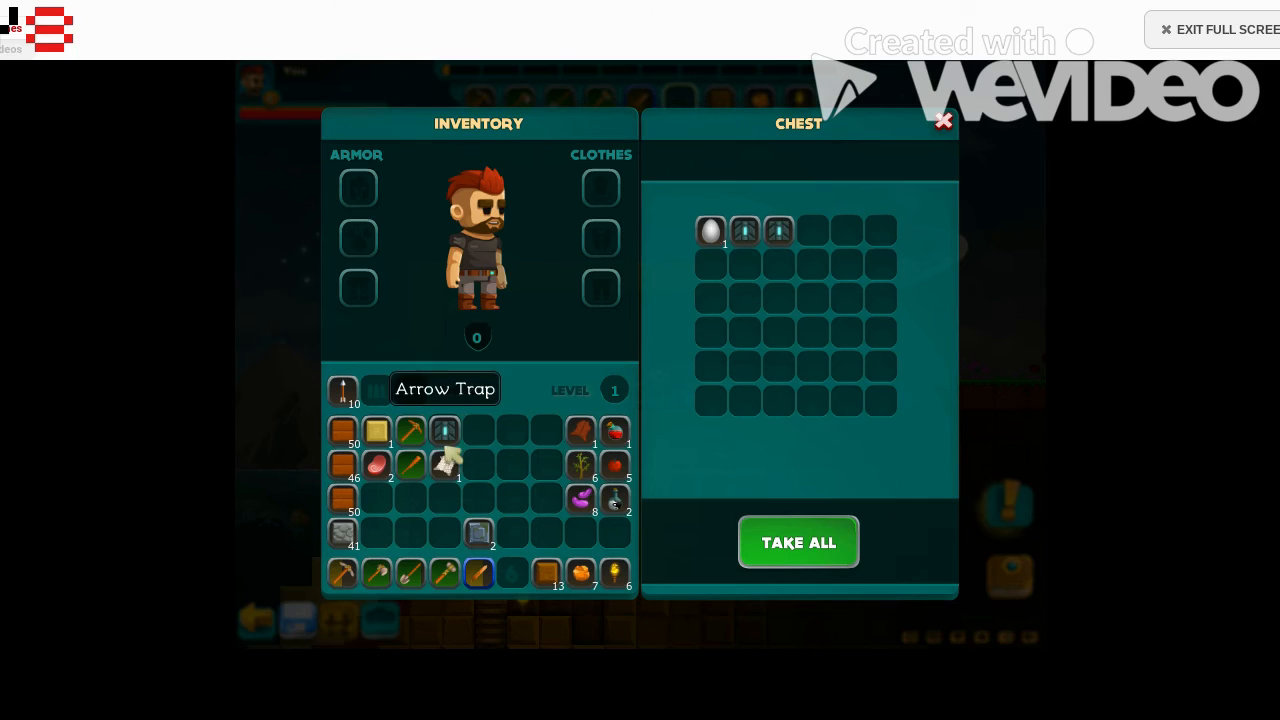
{"action": "left_click_drag", "start_coordinate": [444, 432], "coordinate": [812, 232]}
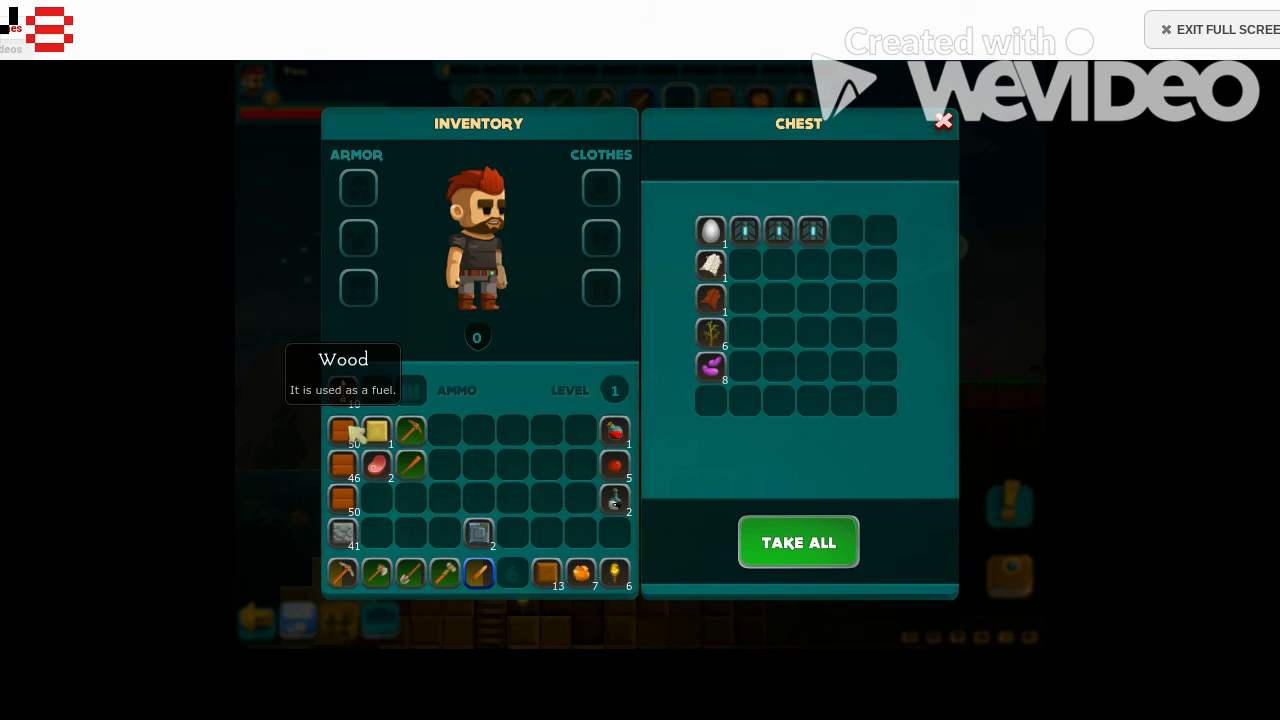
{"action": "mouse_move", "coordinate": [378, 432]}
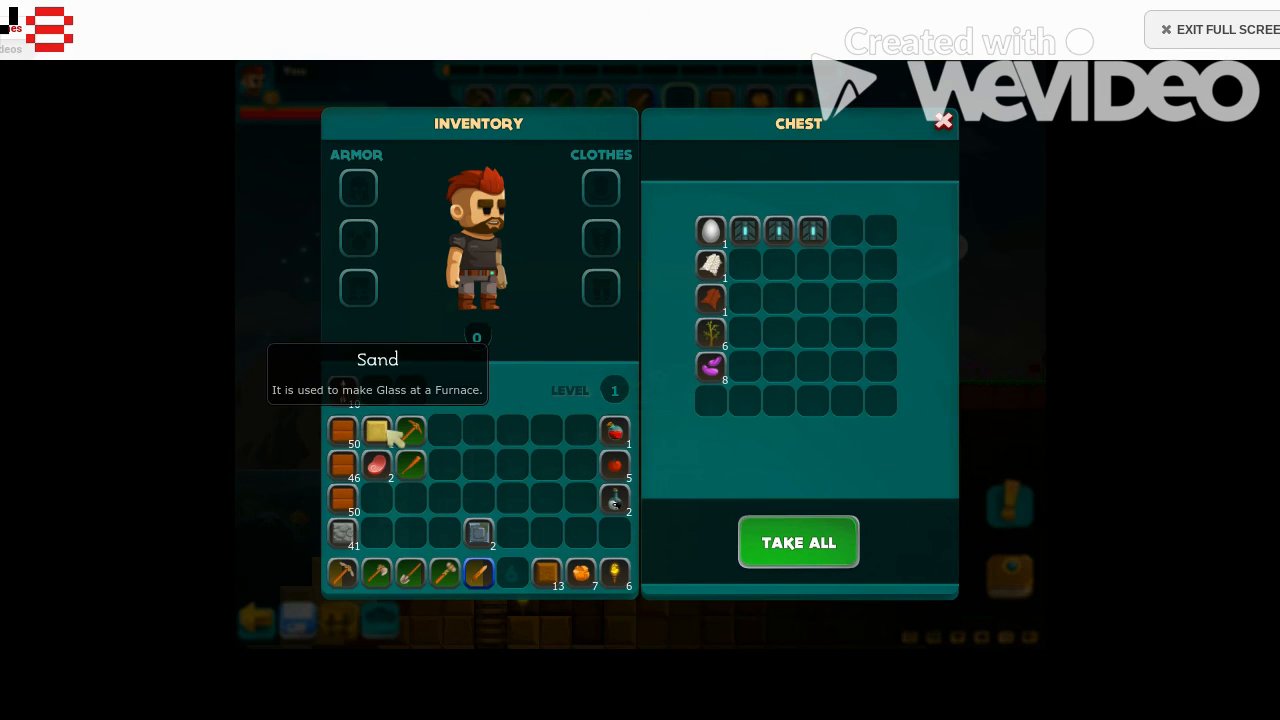
- Store the sand and stone from the inventory in the house chest
{"action": "left_click", "coordinate": [376, 432]}
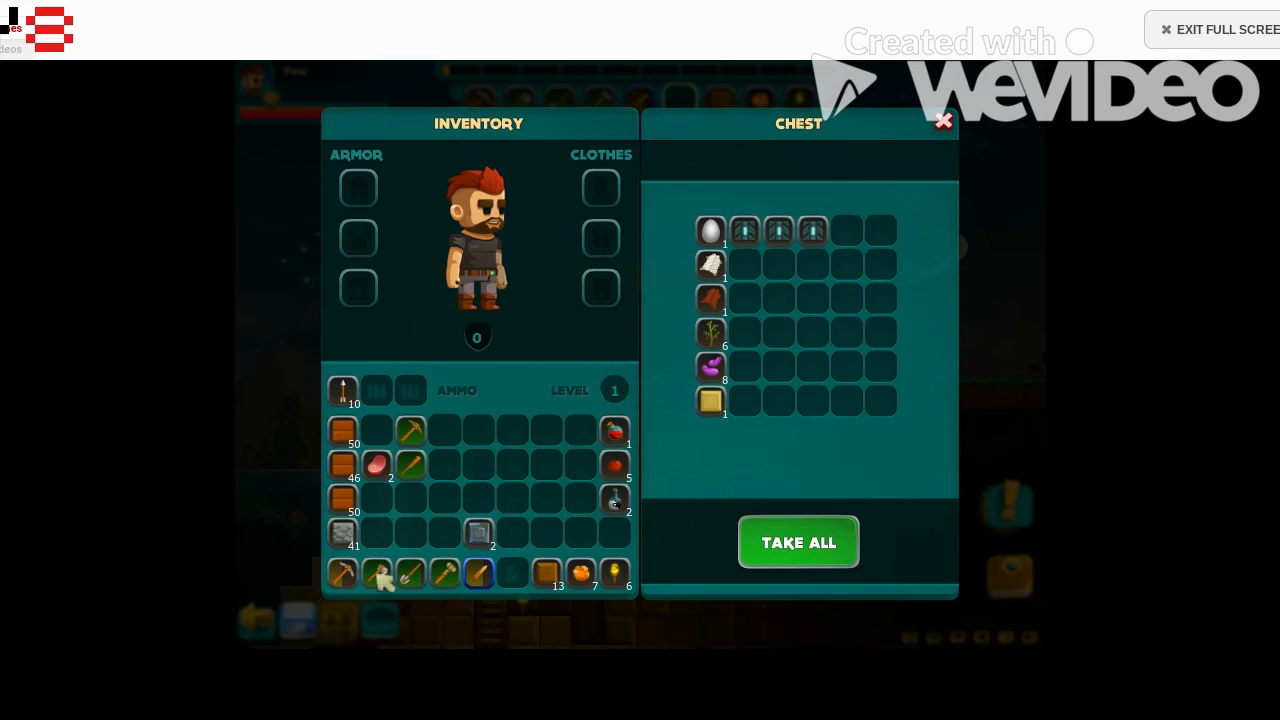
{"action": "left_click_drag", "start_coordinate": [478, 532], "coordinate": [744, 264]}
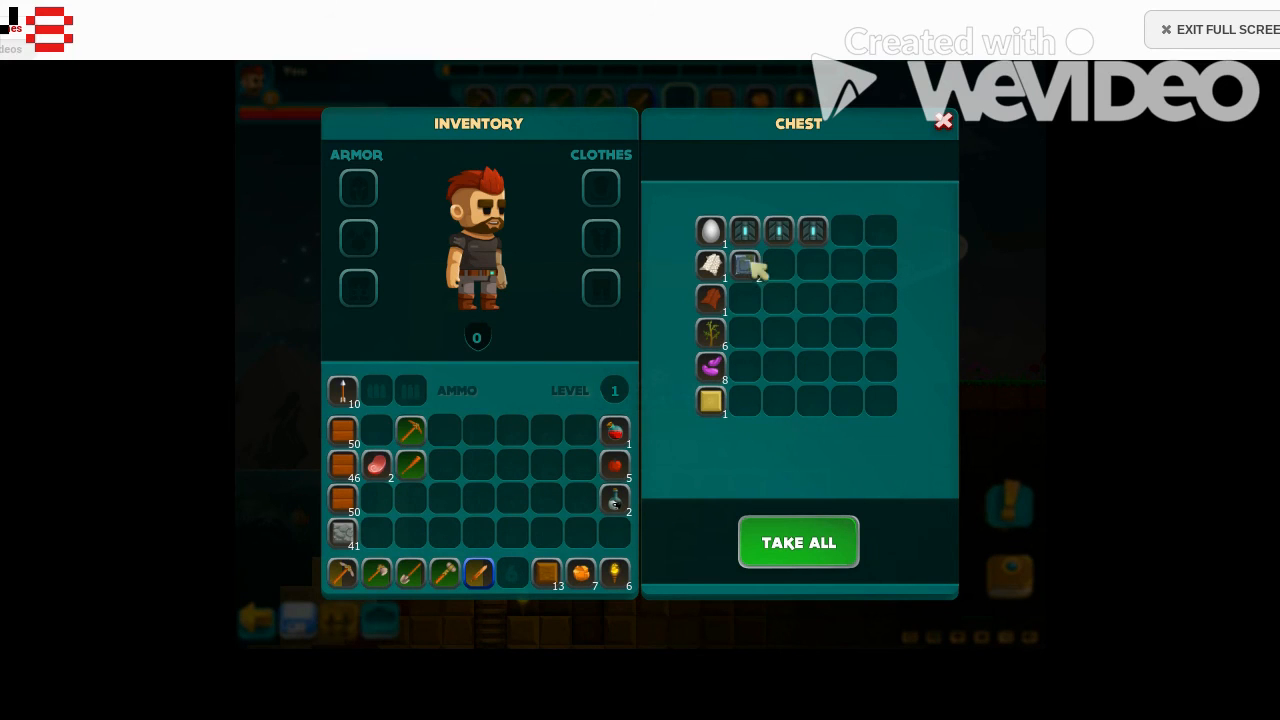
{"action": "left_click", "coordinate": [940, 120]}
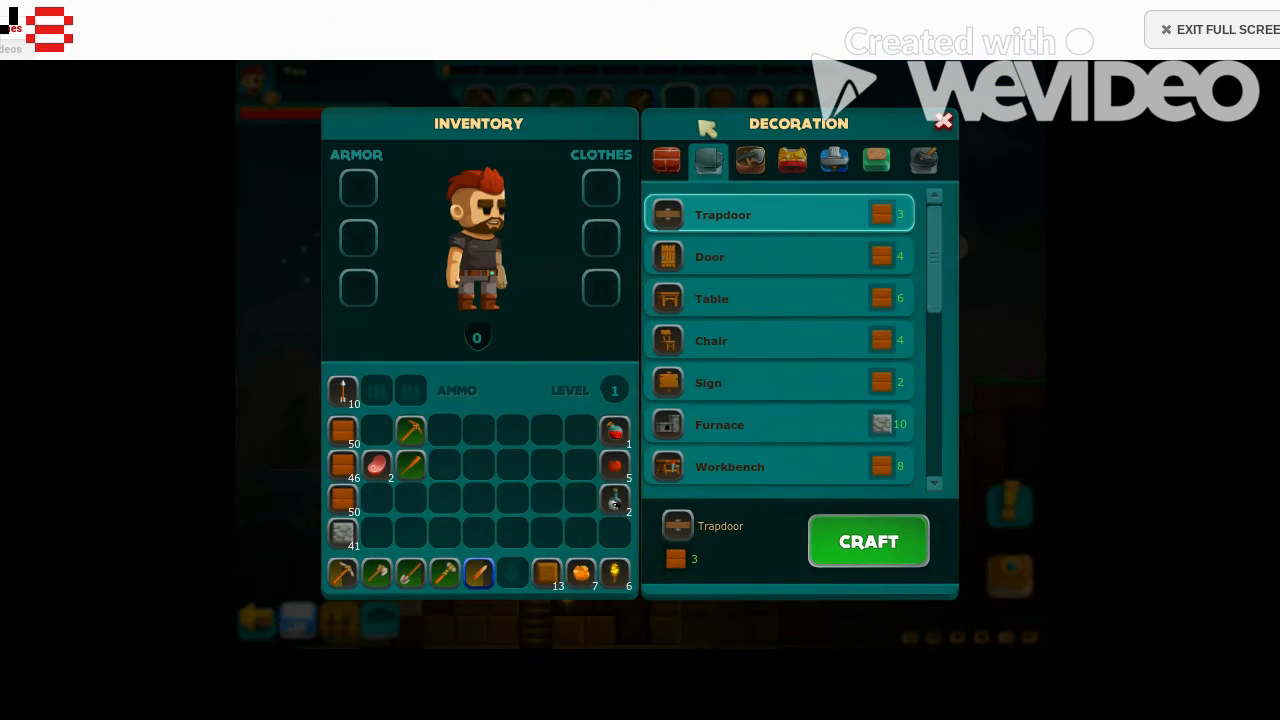
- Craft a Furnace from stone using the Decoration recipe
{"action": "left_click", "coordinate": [780, 424]}
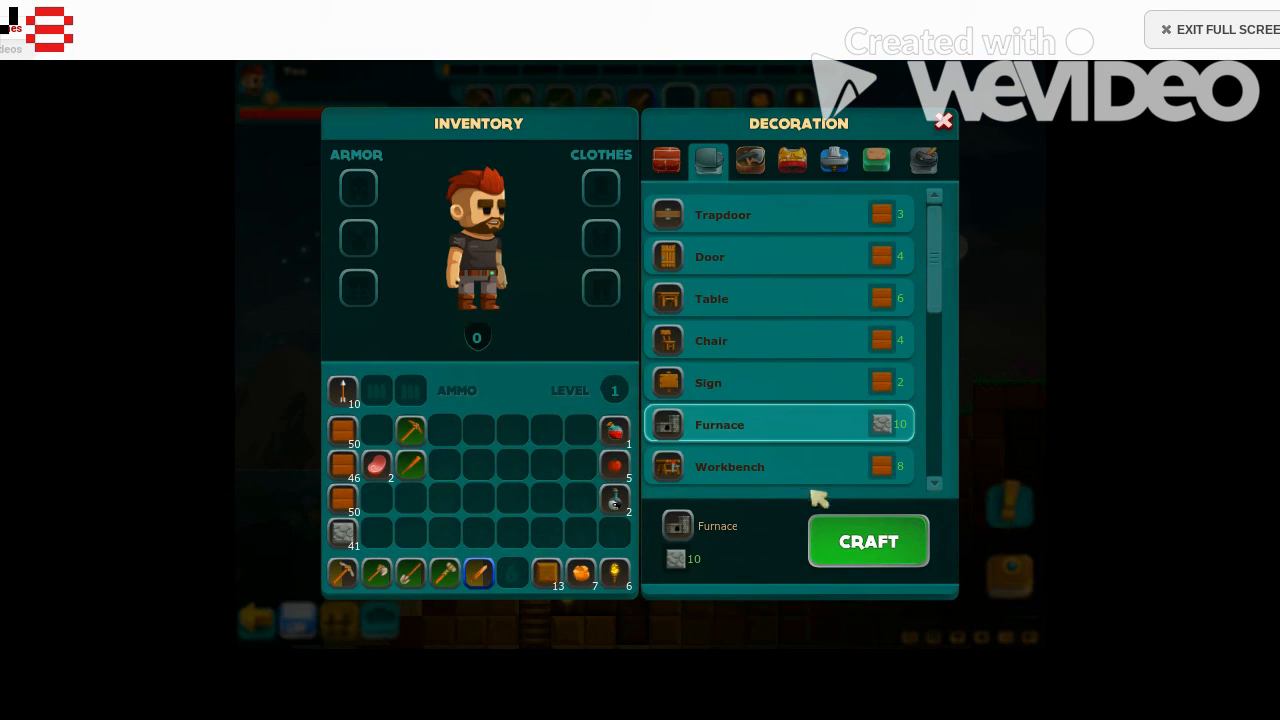
{"action": "left_click", "coordinate": [944, 122]}
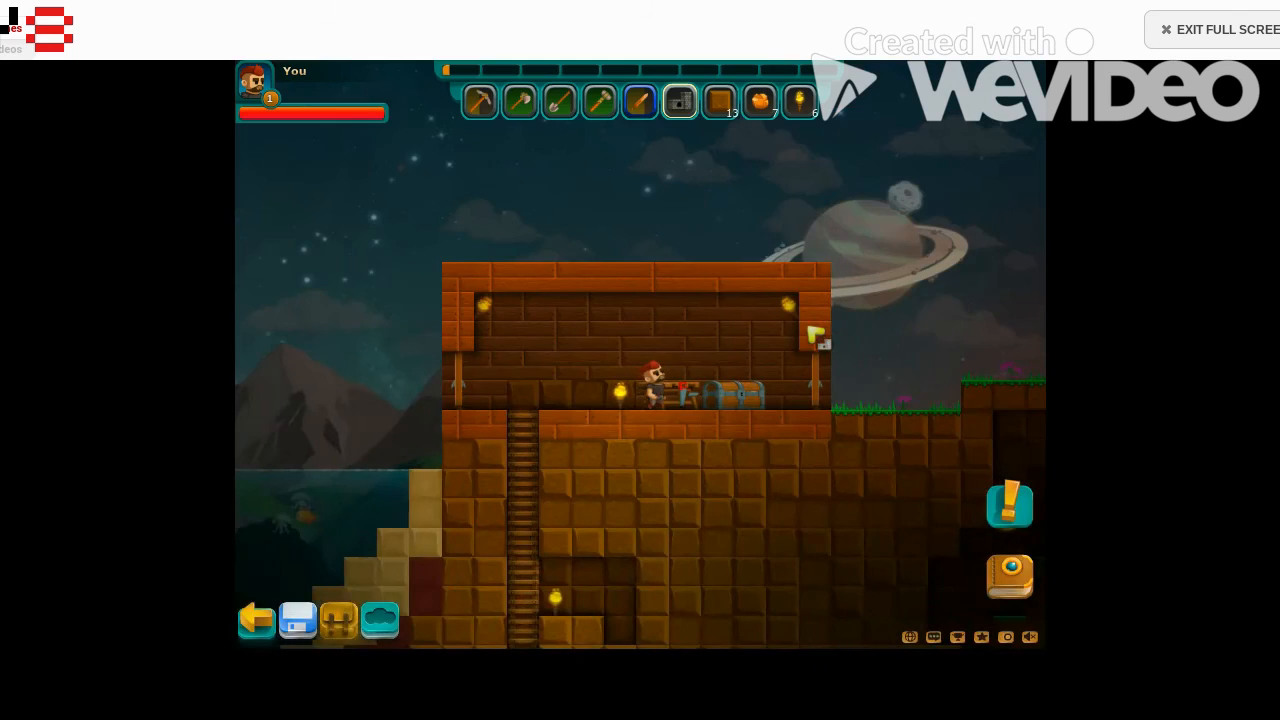
- Put the wood blocks away in the house chest and close the panel
{"action": "left_click", "coordinate": [710, 392]}
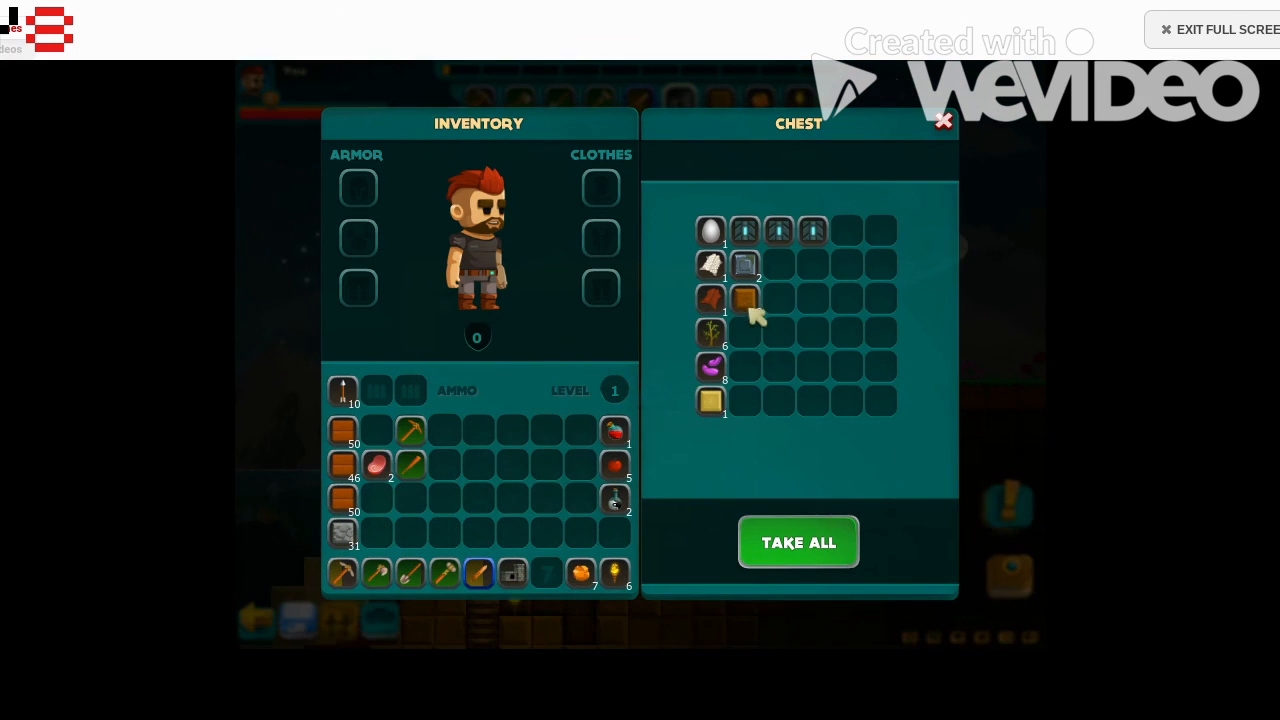
{"action": "left_click", "coordinate": [942, 122]}
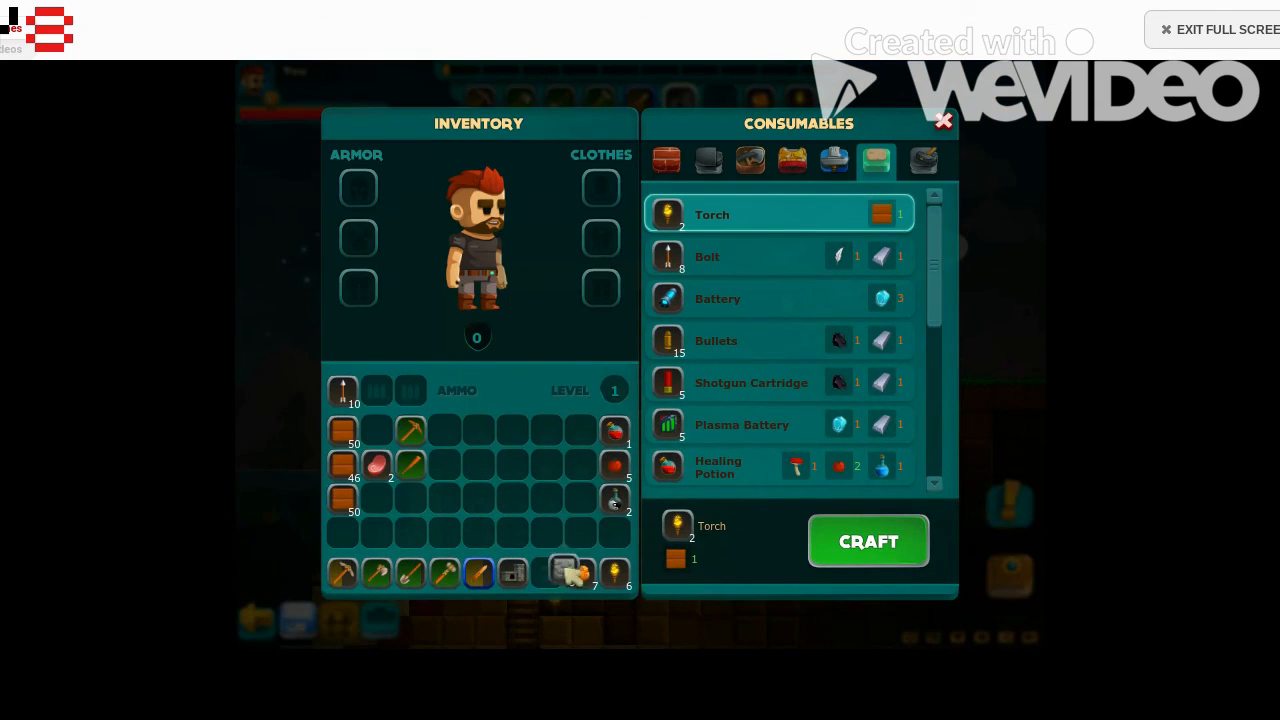
{"action": "left_click", "coordinate": [944, 120]}
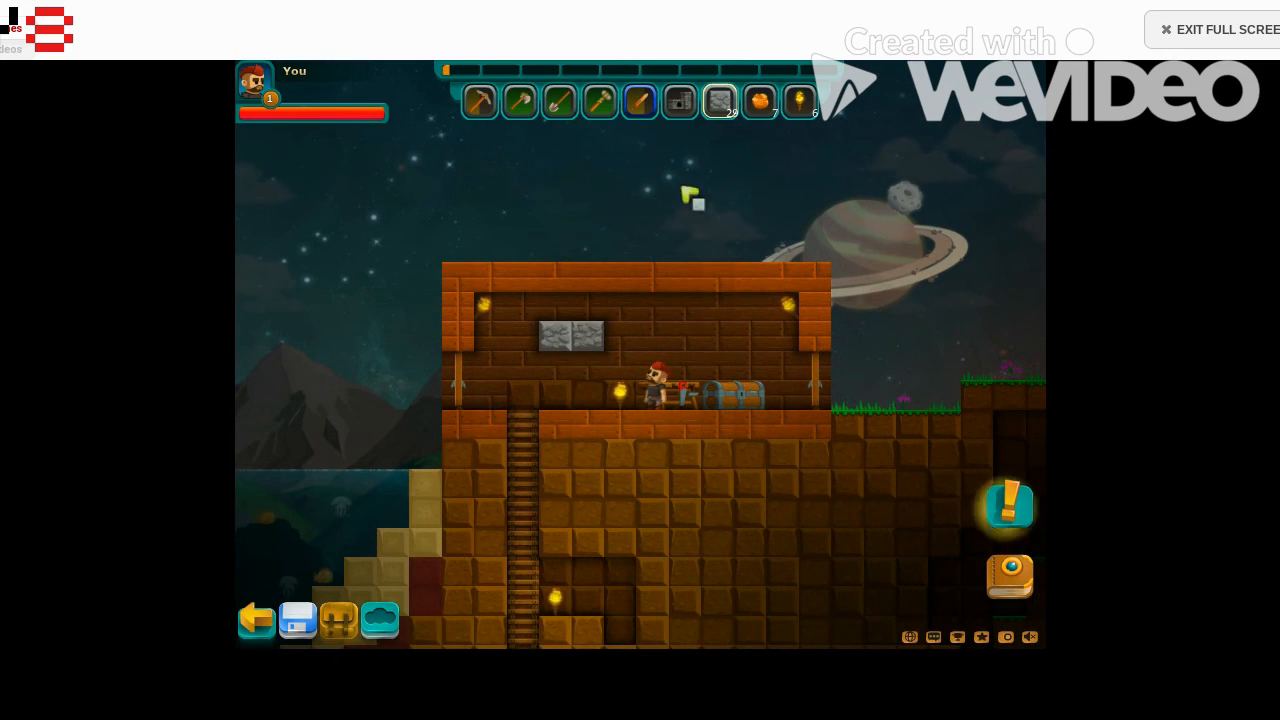
{"action": "mouse_move", "coordinate": [720, 100]}
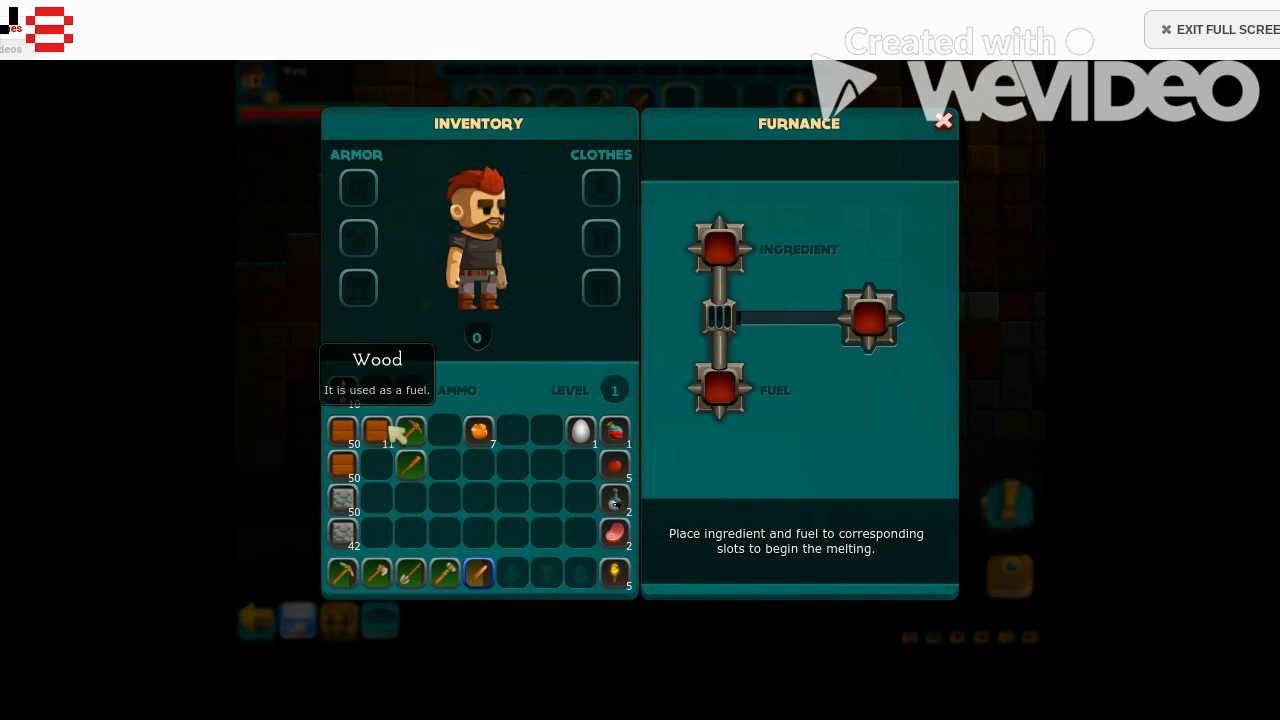
- Load wood into the furnace's Fuel slot so smelting begins, then return to the world
{"action": "left_click_drag", "start_coordinate": [344, 430], "coordinate": [718, 390]}
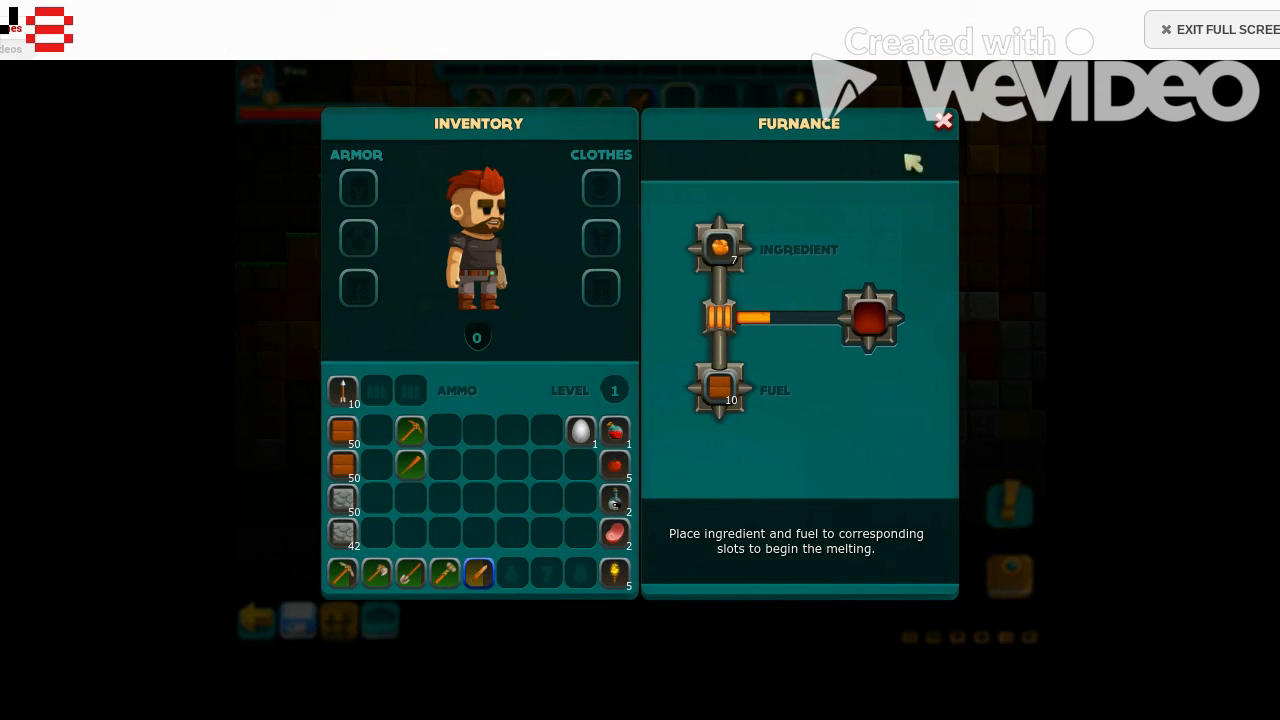
{"action": "left_click", "coordinate": [944, 122]}
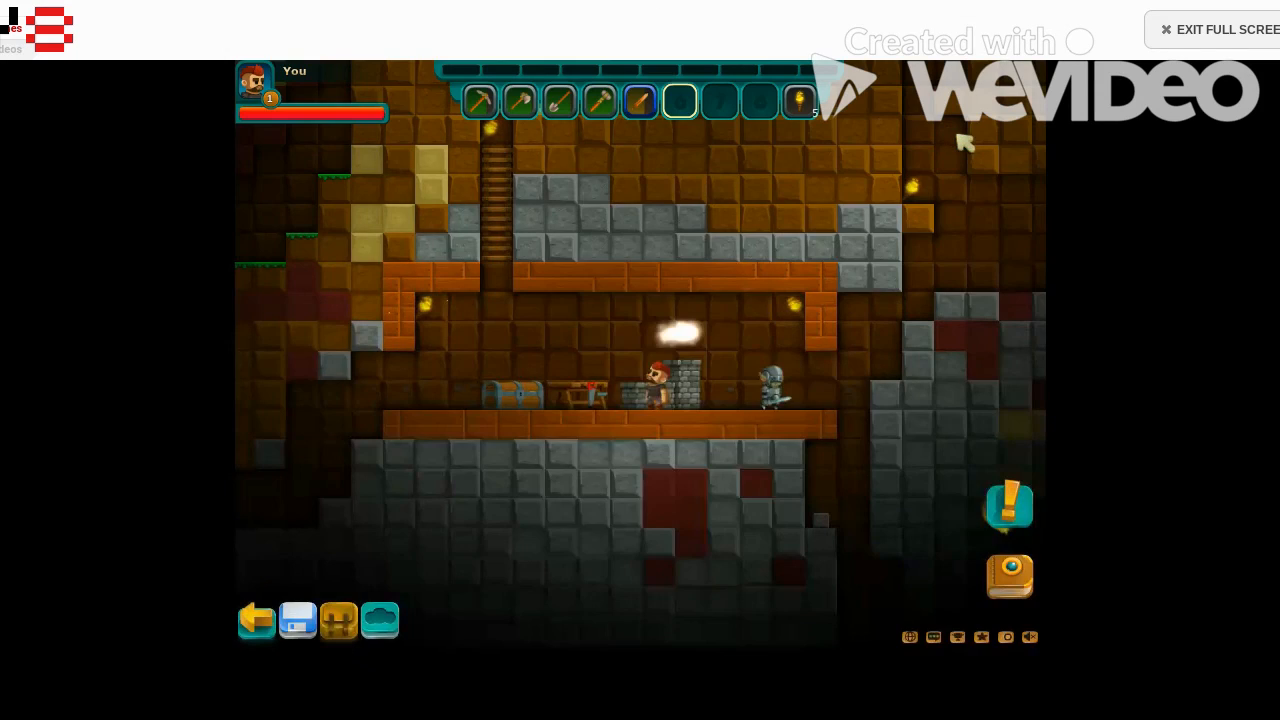